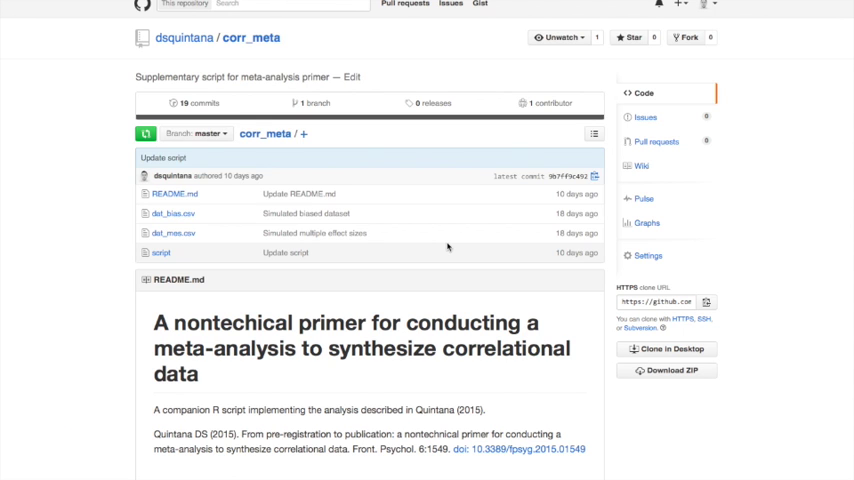
# Open the meta-analysis R script file from the corr_meta repository file list.
pyautogui.scroll(-3)
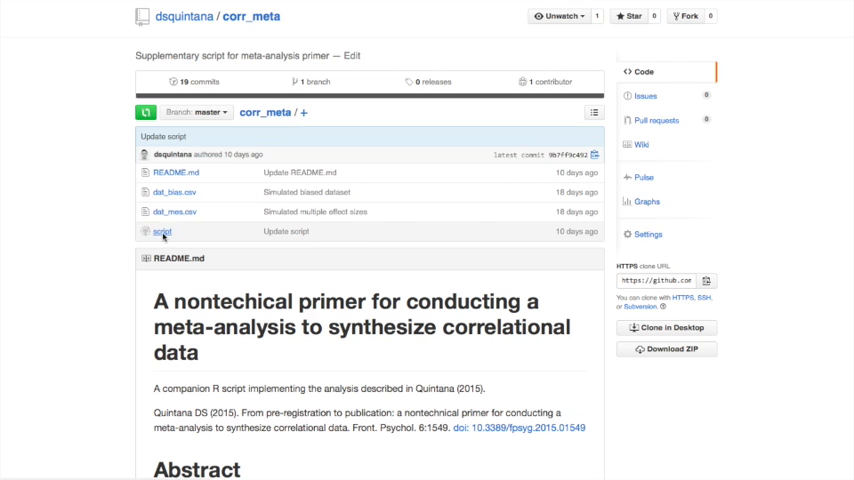
pyautogui.click(160, 232)
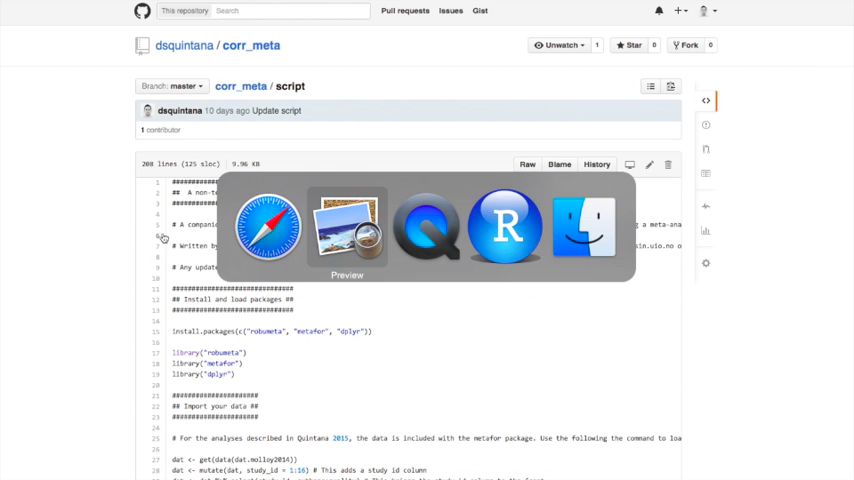
pyautogui.moveTo(504, 224)
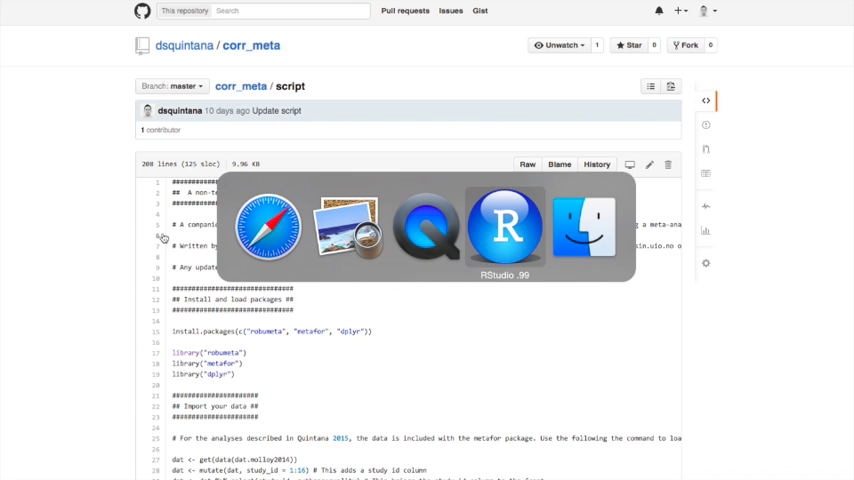
# Run the install.packages and library lines for robumeta, metafor and dplyr.
pyautogui.click(504, 224)
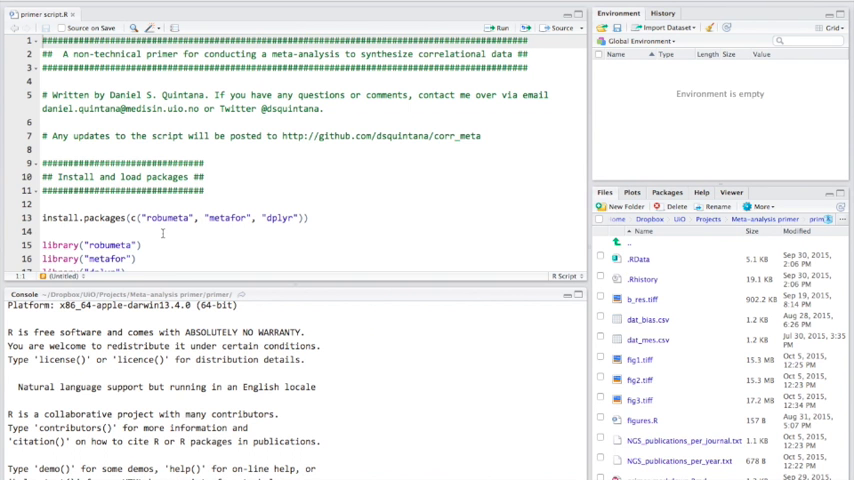
pyautogui.scroll(-3)
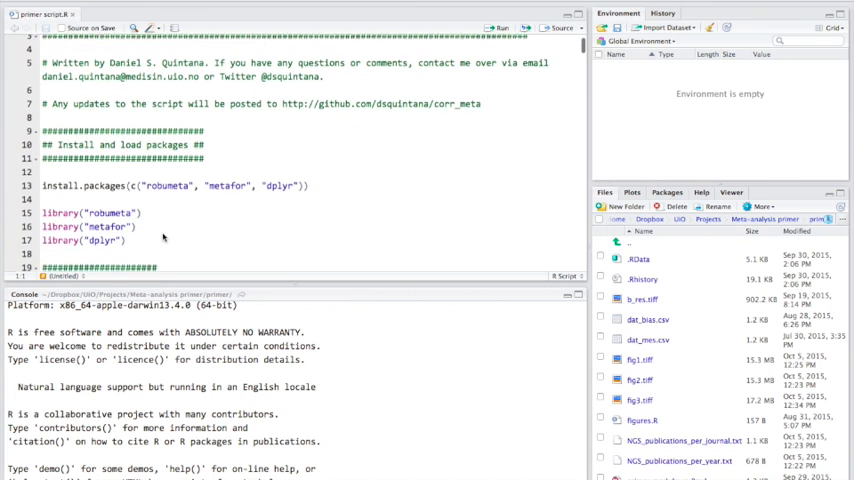
pyautogui.scroll(-3)
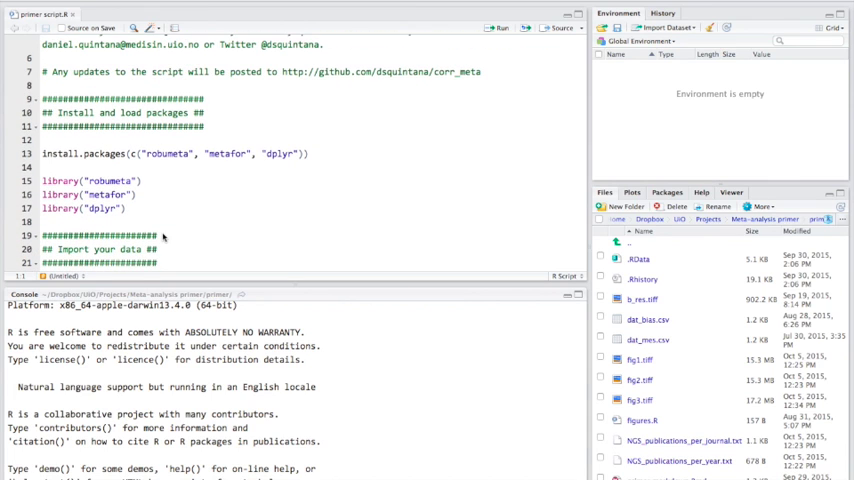
pyautogui.moveTo(162, 222)
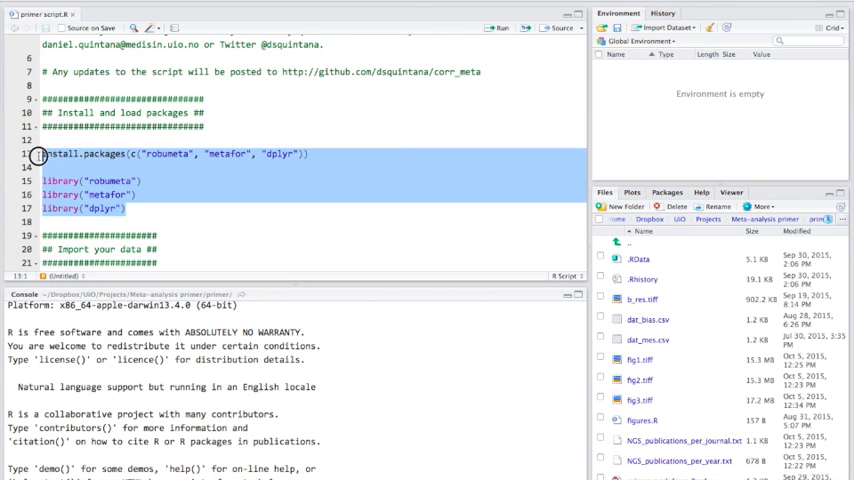
pyautogui.click(502, 28)
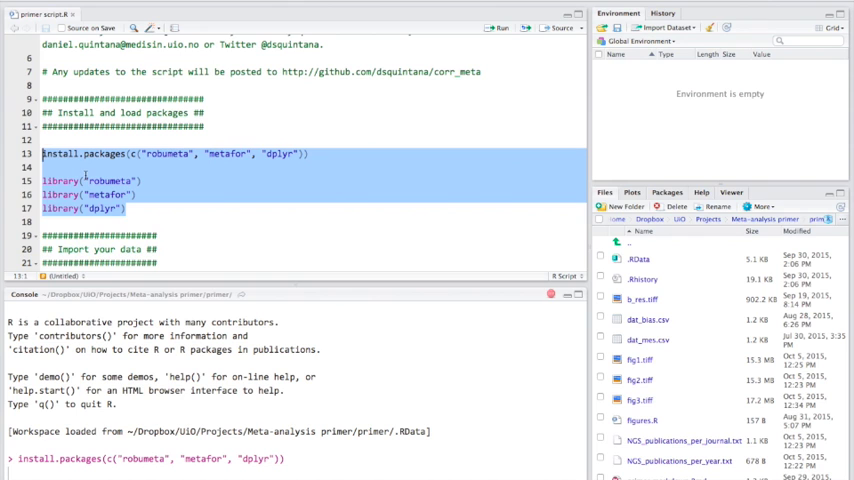
pyautogui.press('Return')
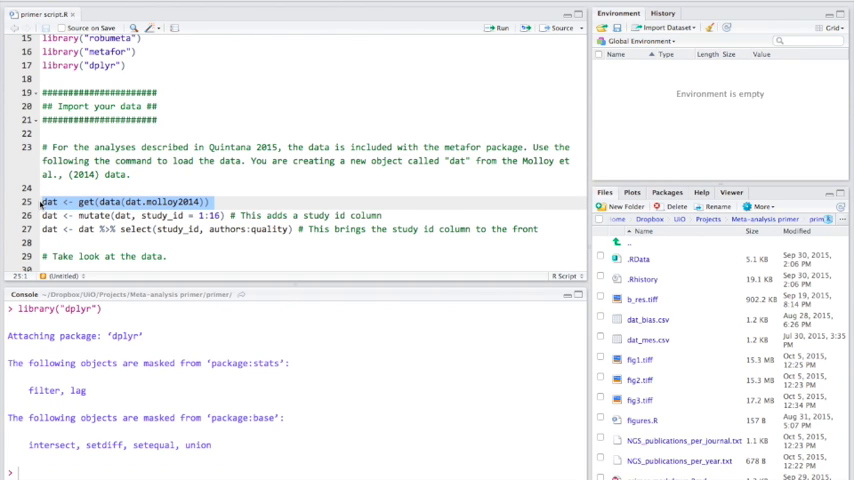
# Load the Molloy 2014 data as dat, add study_id as the first column and view it.
pyautogui.click(500, 28)
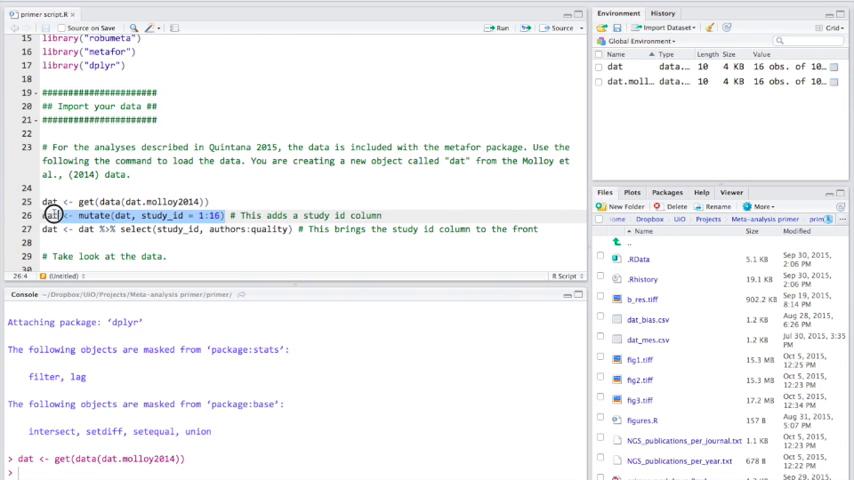
pyautogui.click(504, 28)
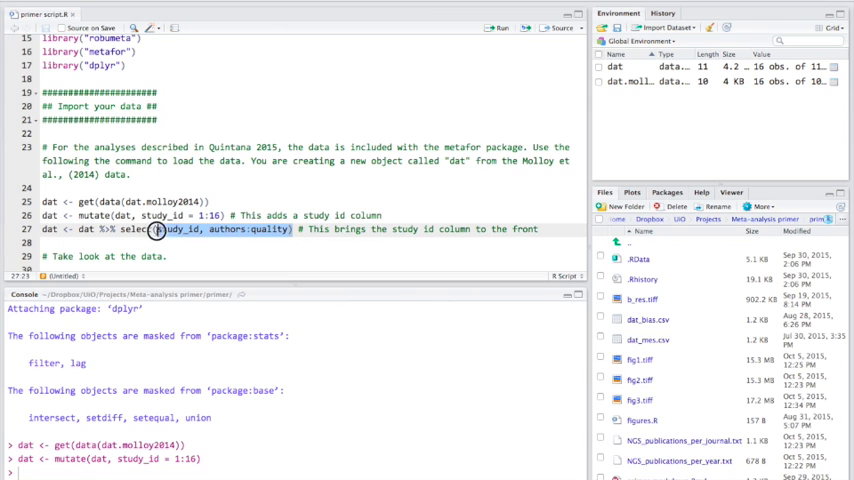
pyautogui.click(504, 28)
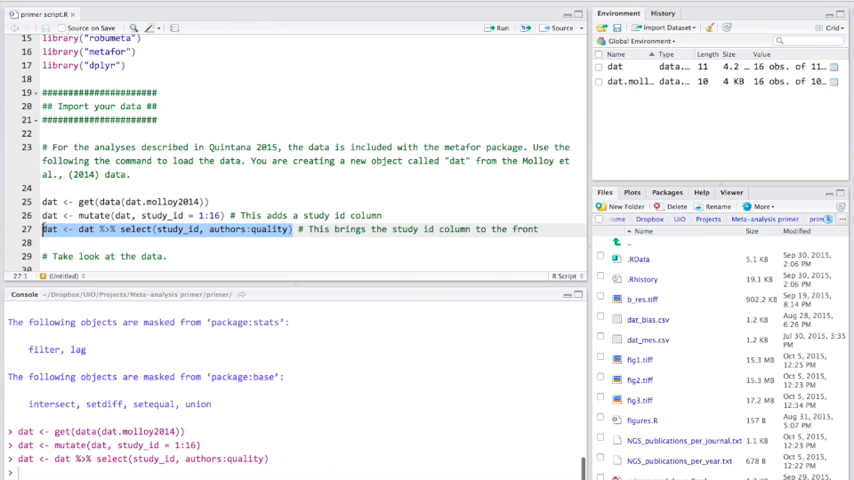
pyautogui.scroll(-3)
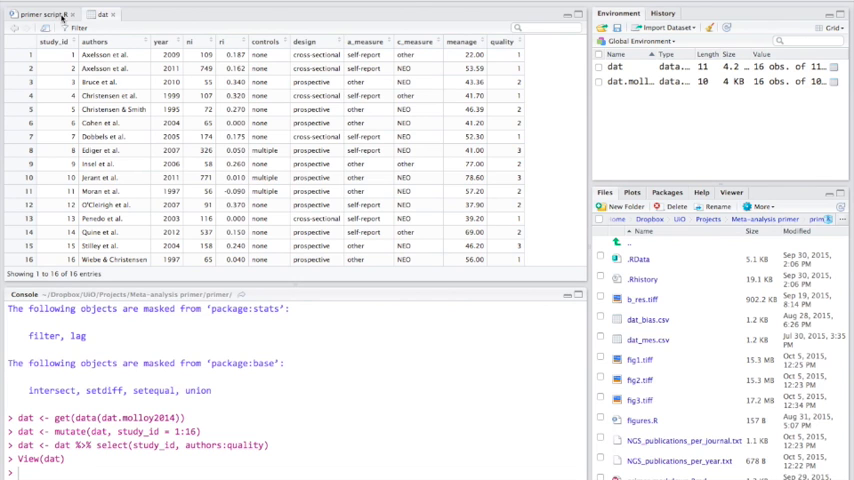
# Run escalc's r-to-z transformation to add yi and vi columns, then inspect dat.
pyautogui.click(40, 12)
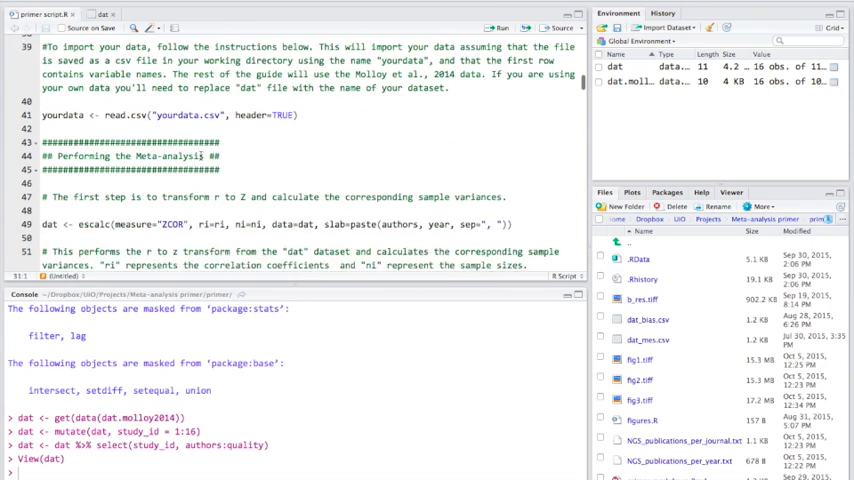
pyautogui.scroll(-3)
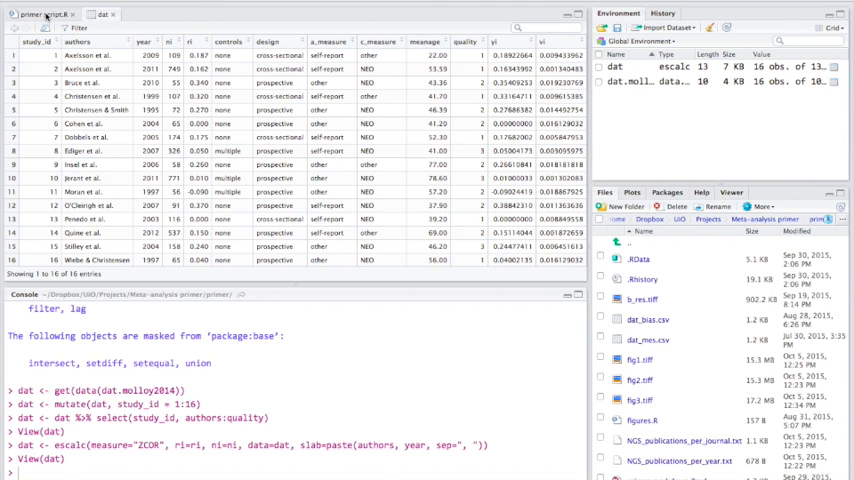
pyautogui.click(40, 12)
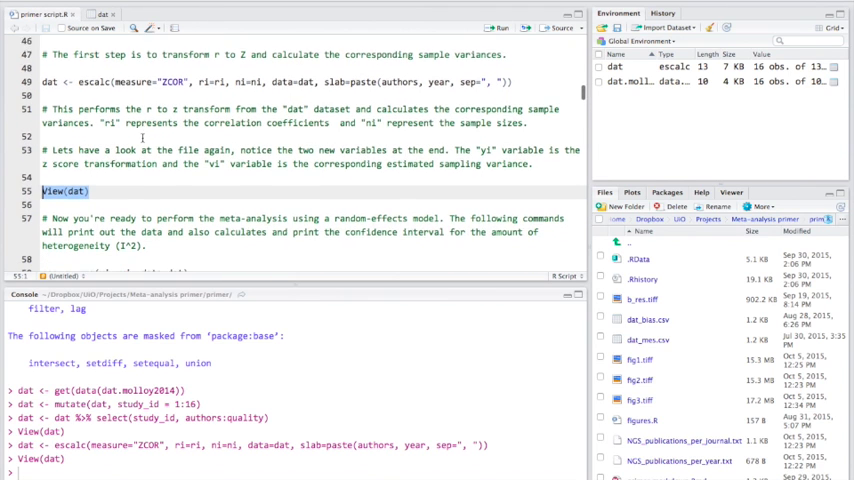
# Run the rma, predict and confint lines for the random-effects model res (pooled r = 0.149).
pyautogui.scroll(-3)
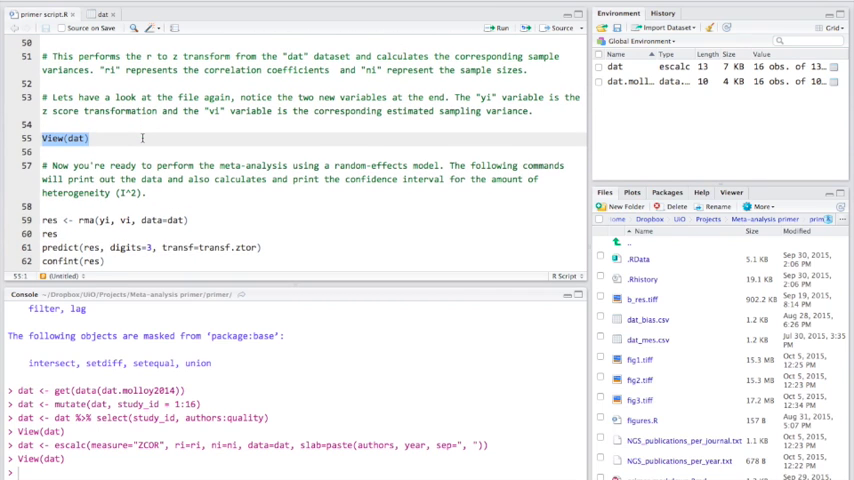
pyautogui.scroll(-3)
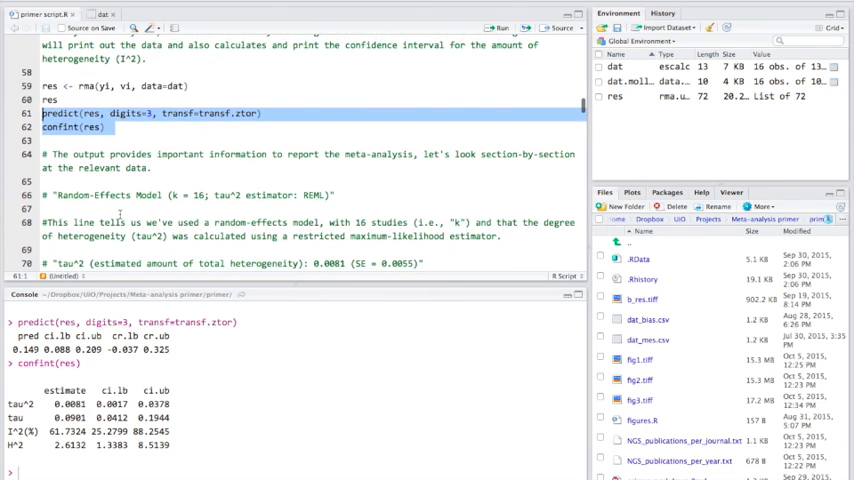
pyautogui.scroll(-3)
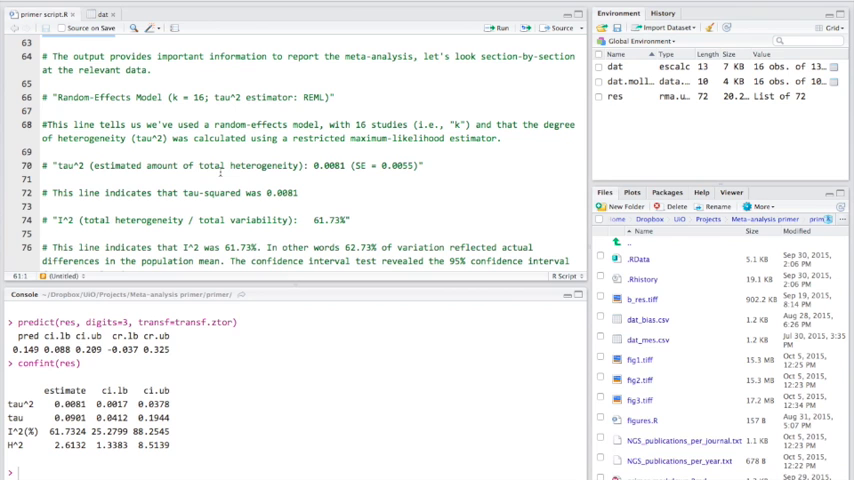
pyautogui.scroll(-3)
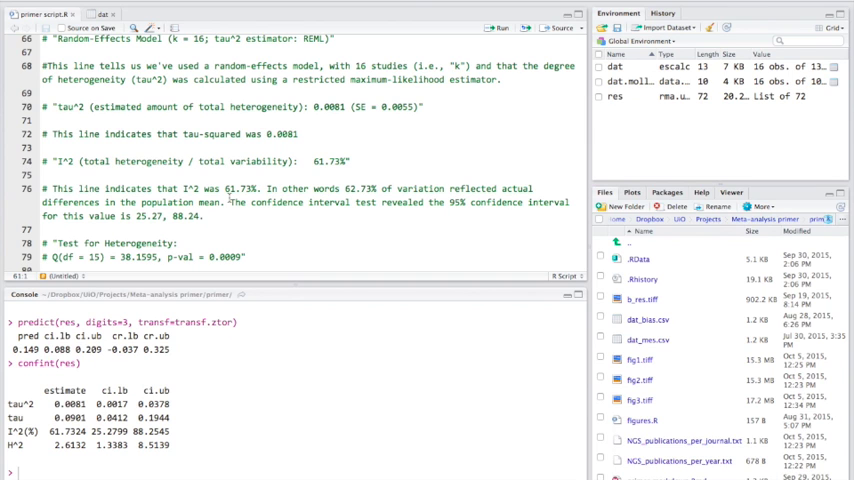
pyautogui.scroll(-3)
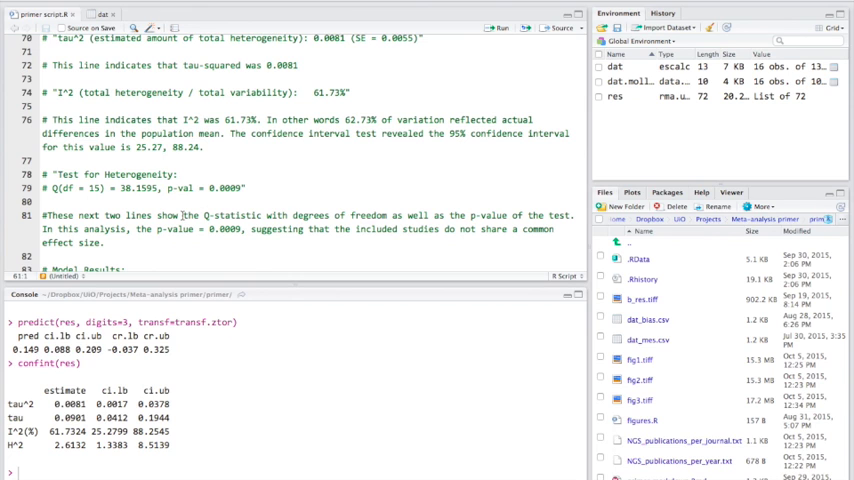
pyautogui.scroll(3)
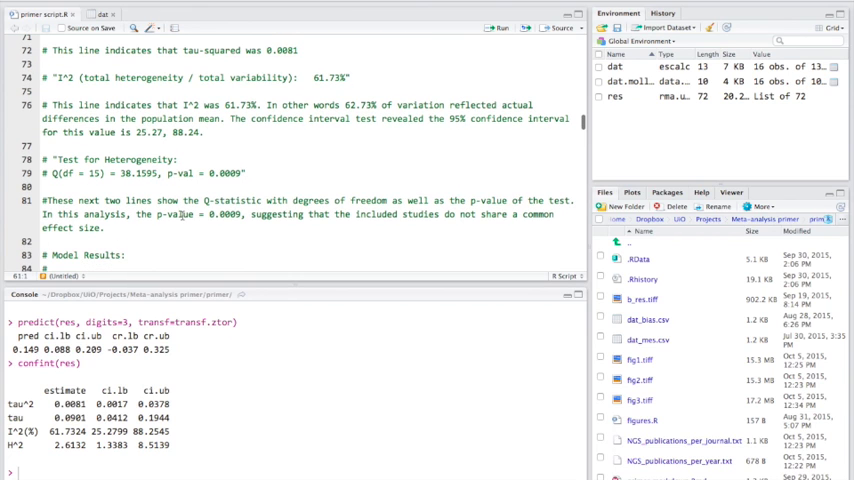
pyautogui.scroll(-3)
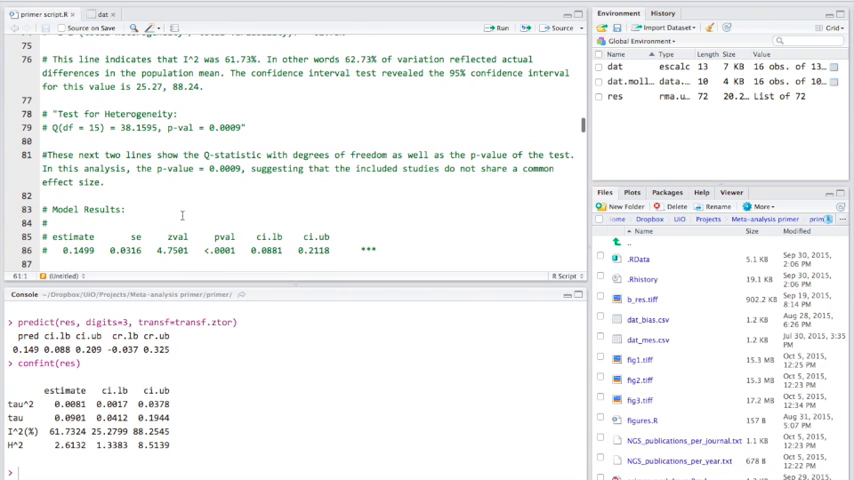
pyautogui.scroll(-3)
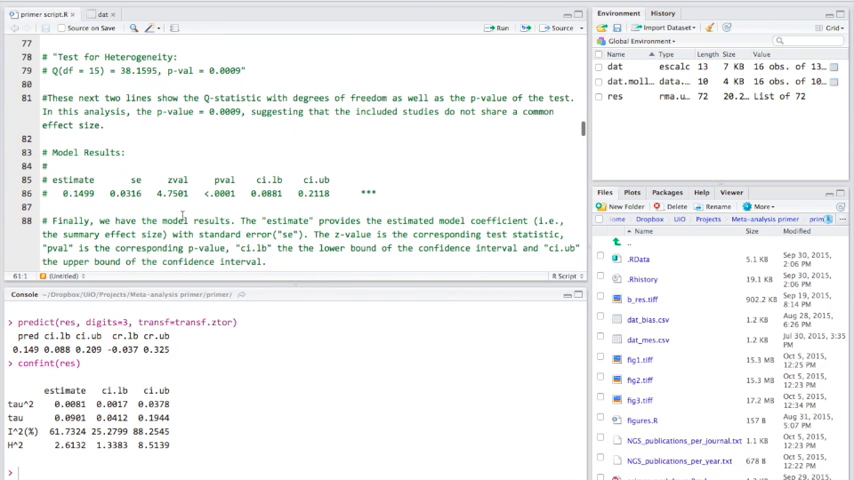
pyautogui.scroll(-3)
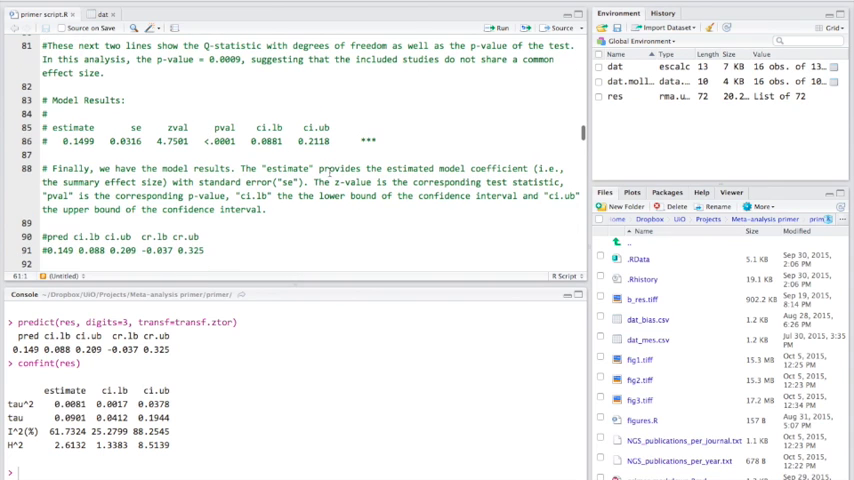
pyautogui.scroll(-3)
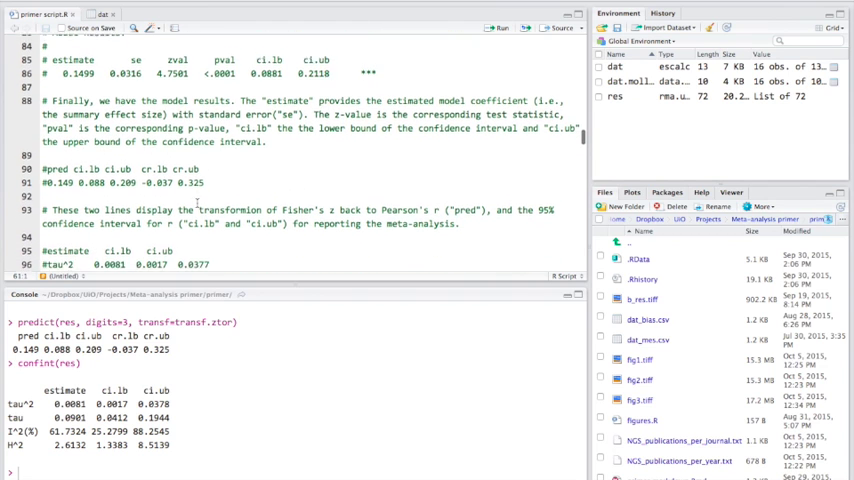
pyautogui.scroll(-3)
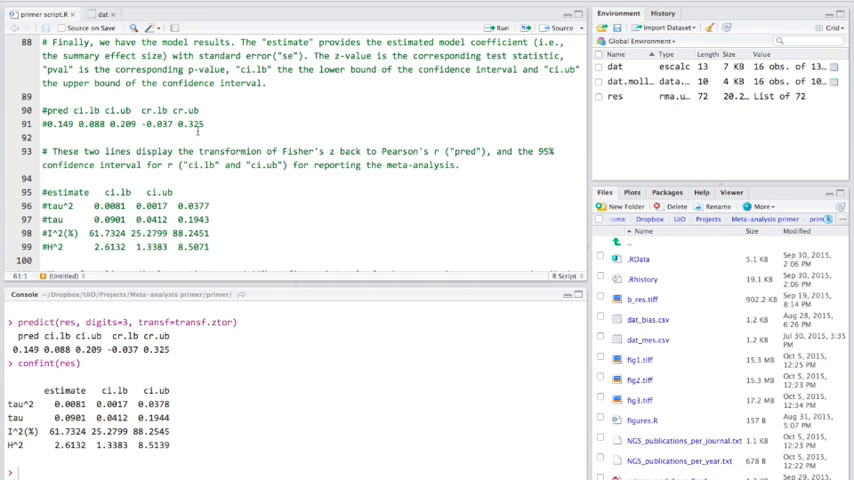
pyautogui.scroll(-3)
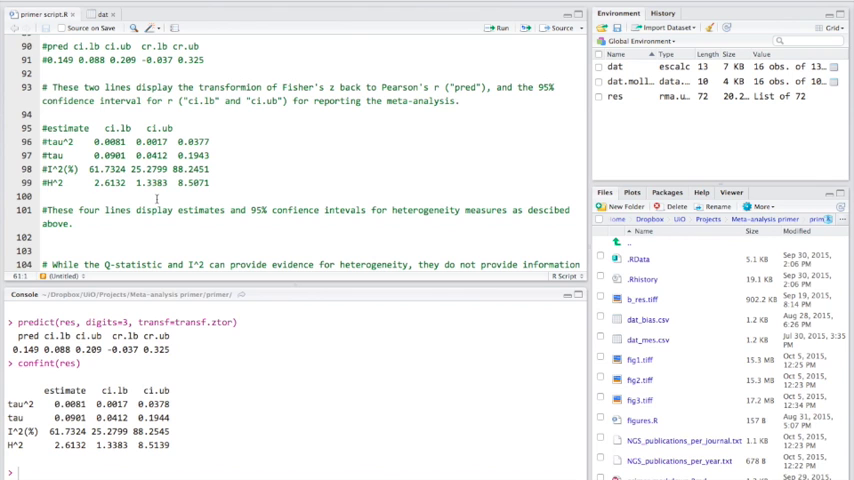
# Fit b_res with slab=study_id and draw its Baujat heterogeneity plot.
pyautogui.scroll(-3)
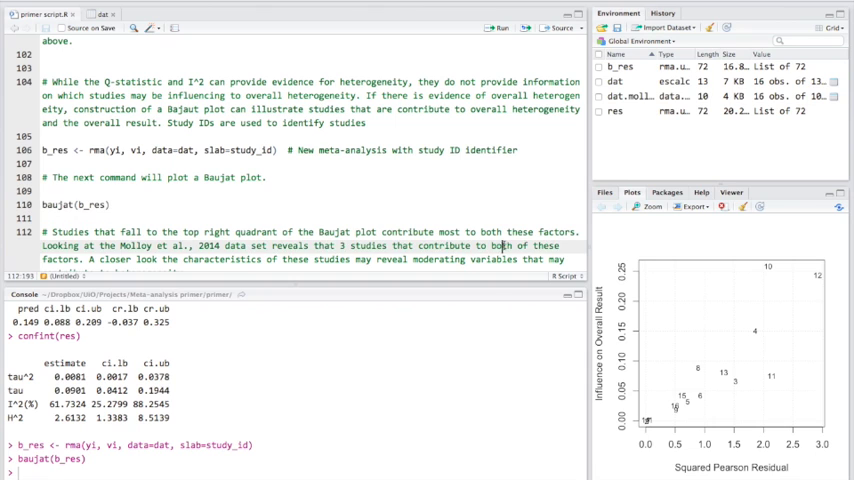
pyautogui.click(650, 208)
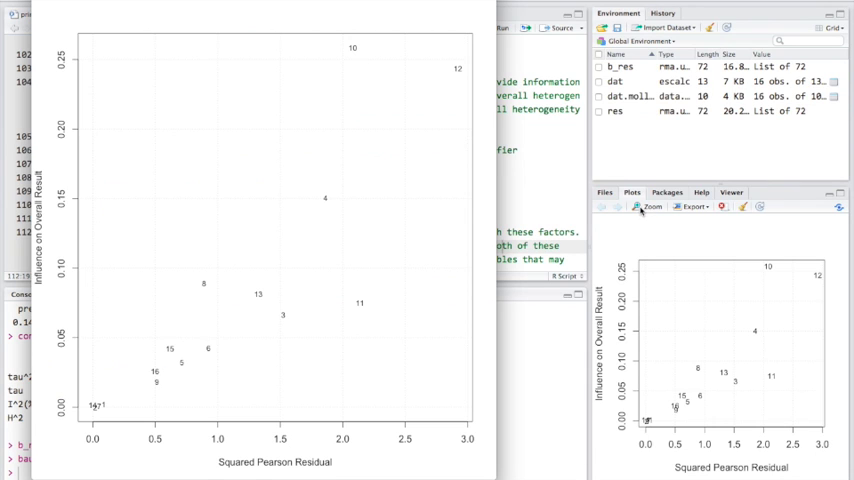
pyautogui.moveTo(318, 40)
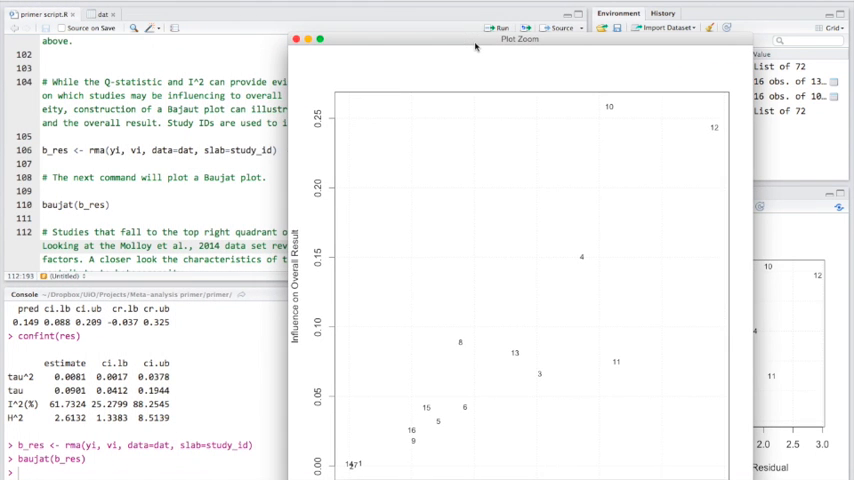
pyautogui.moveTo(604, 106)
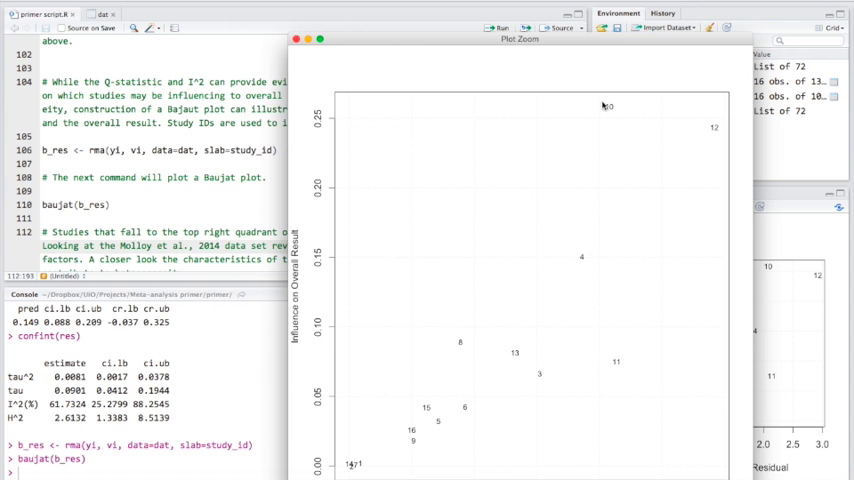
pyautogui.moveTo(348, 84)
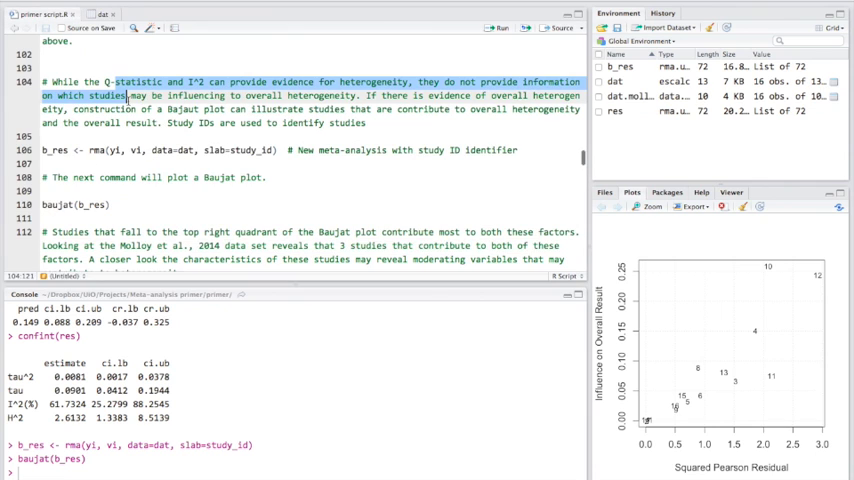
# Run influence(res) diagnostics printed and plotted, then the forest plot with author and correlation labels.
pyautogui.scroll(-3)
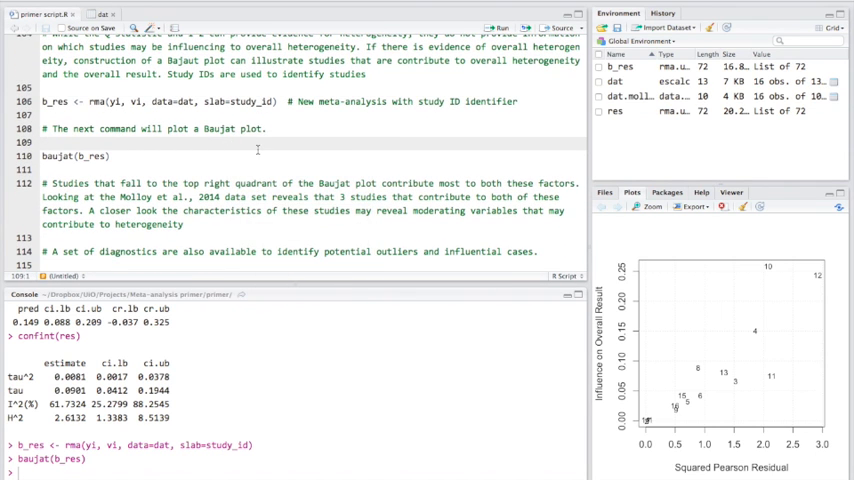
pyautogui.moveTo(312, 172)
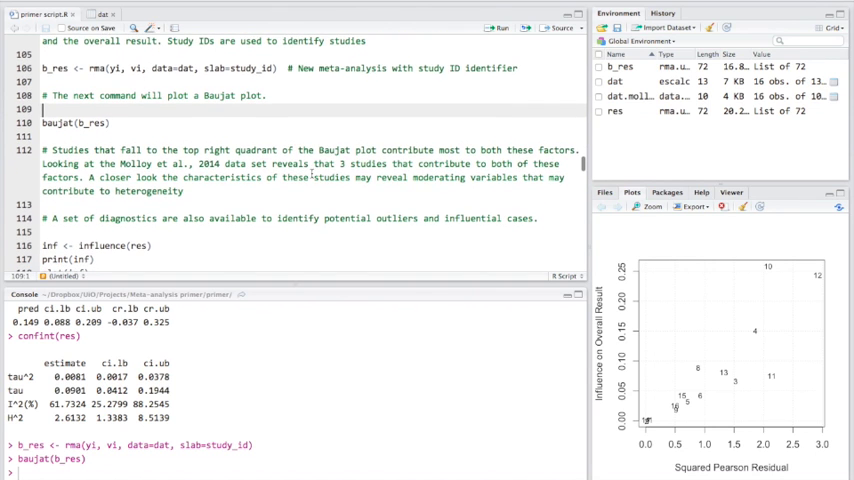
pyautogui.scroll(-3)
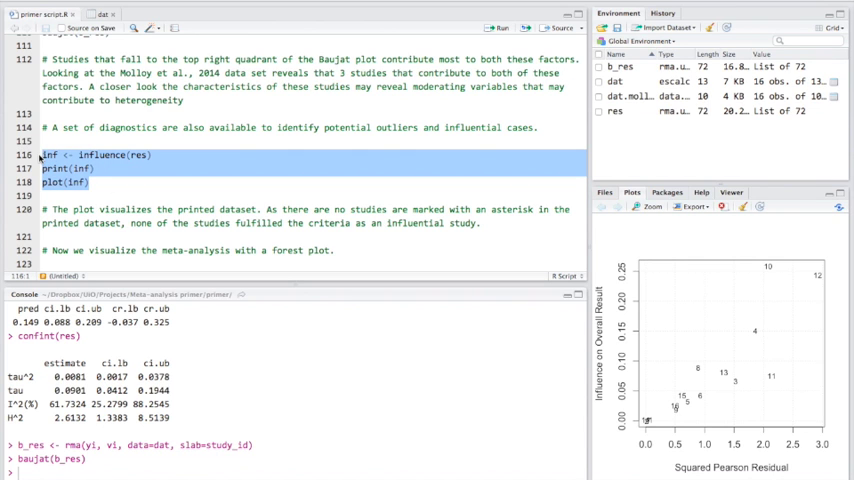
pyautogui.click(500, 28)
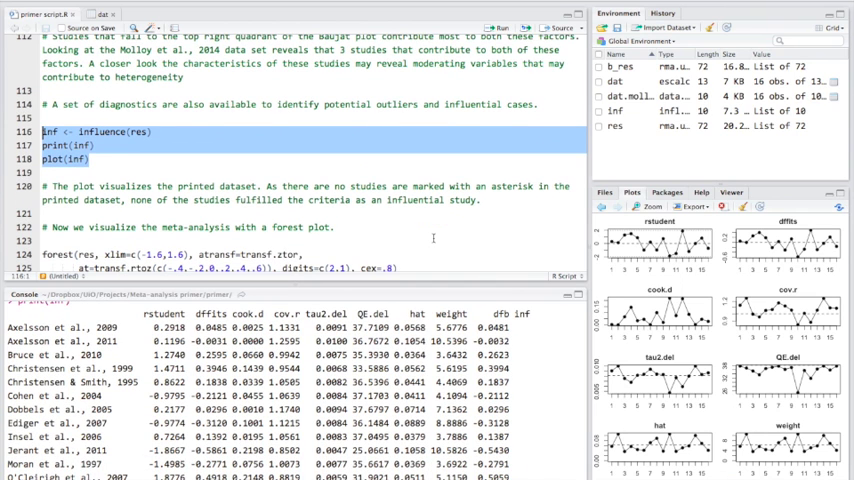
pyautogui.scroll(-3)
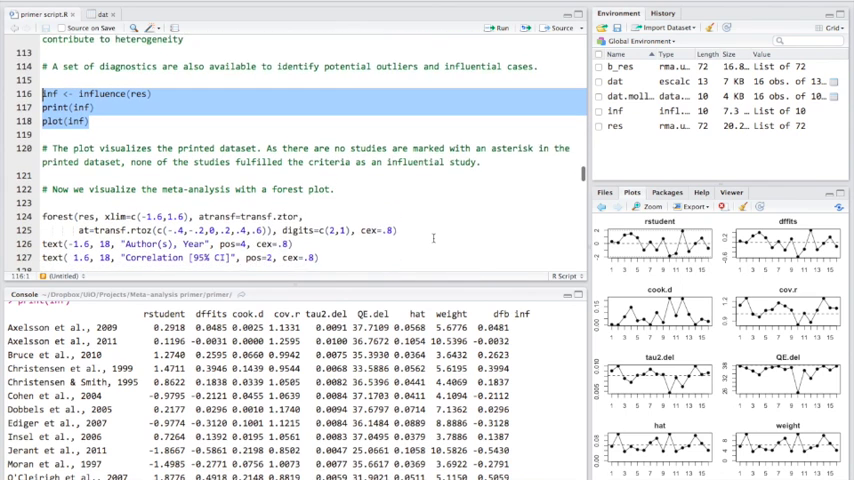
pyautogui.scroll(-3)
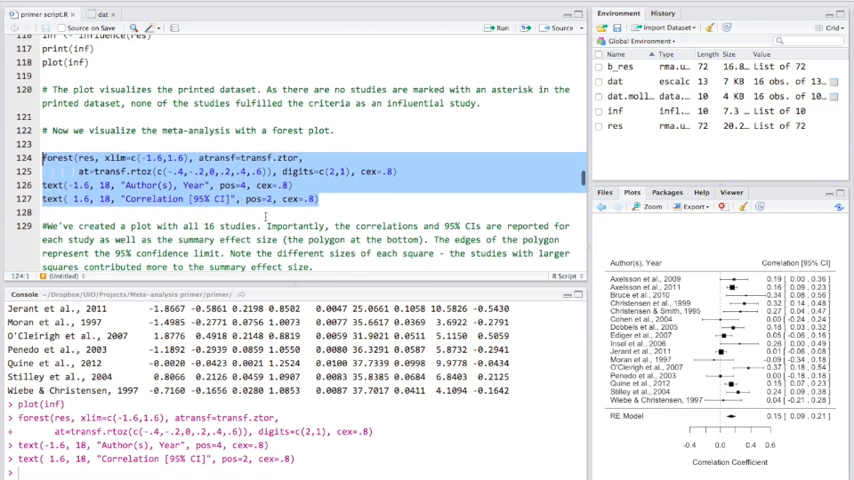
pyautogui.click(648, 208)
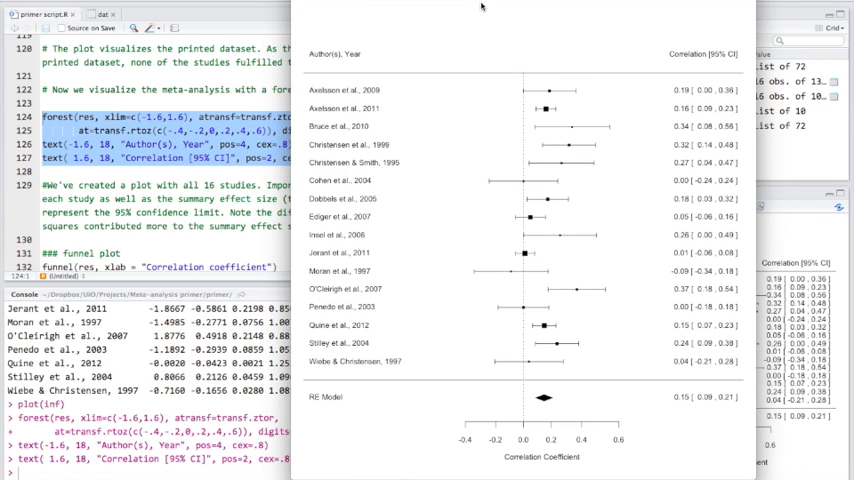
pyautogui.moveTo(556, 264)
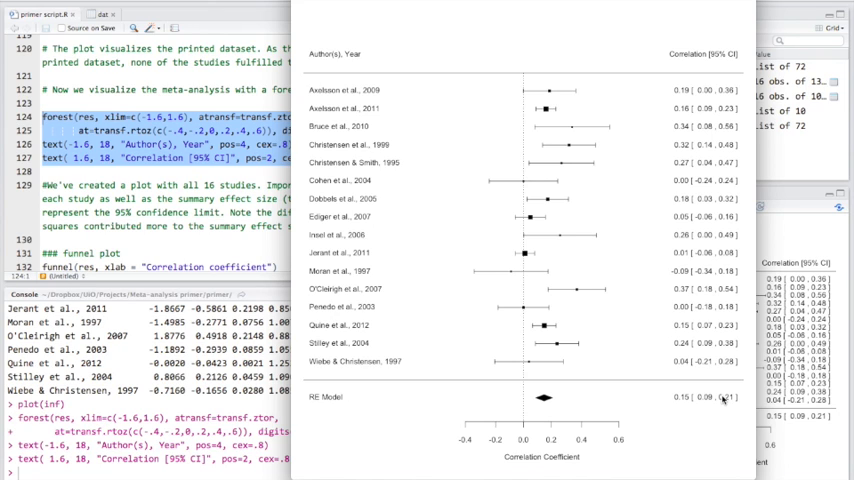
pyautogui.moveTo(536, 330)
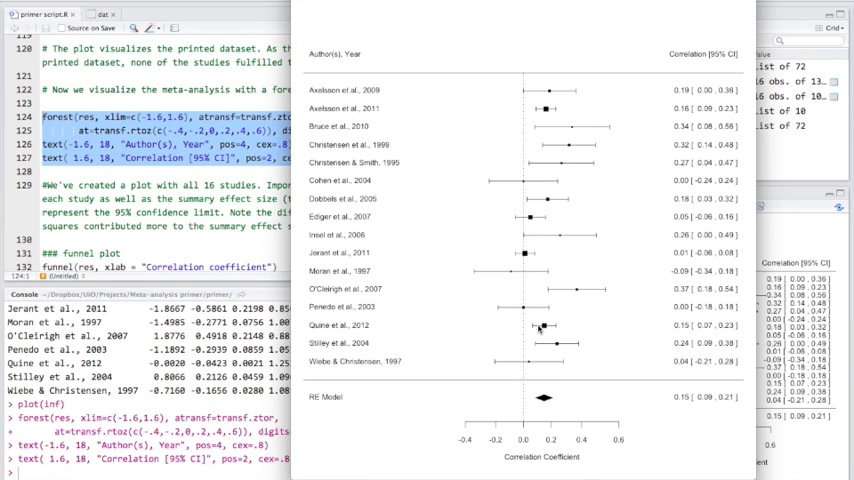
pyautogui.moveTo(548, 120)
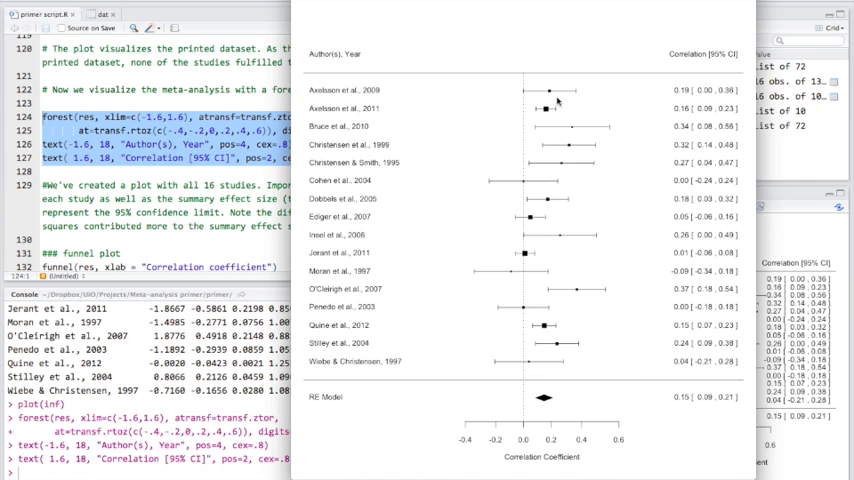
pyautogui.moveTo(572, 186)
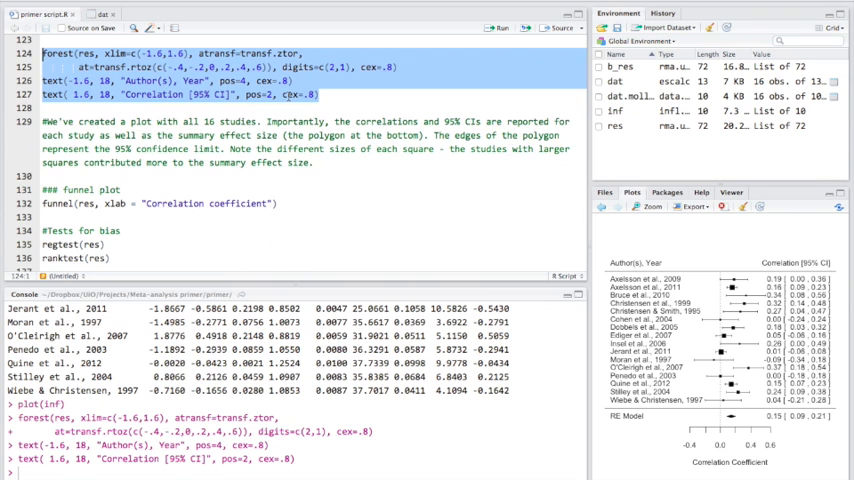
# Draw the funnel plot of correlations and run regtest and ranktest (p = 0.307, 0.392).
pyautogui.scroll(-3)
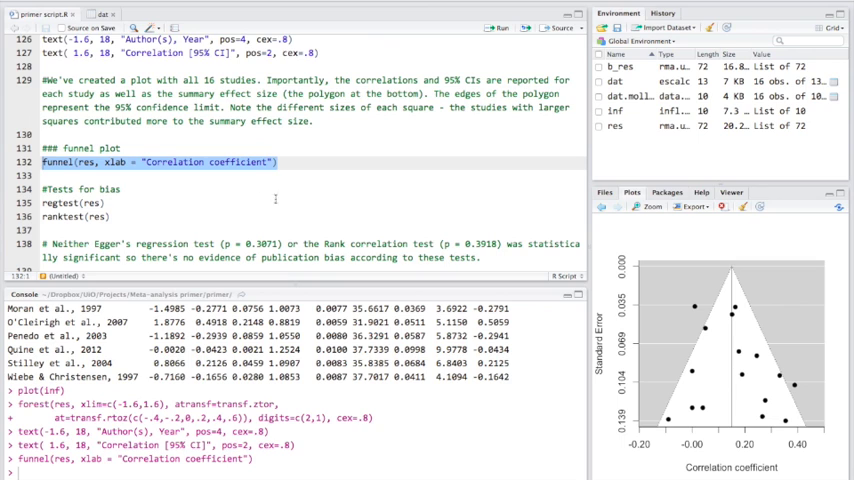
pyautogui.moveTo(114, 216)
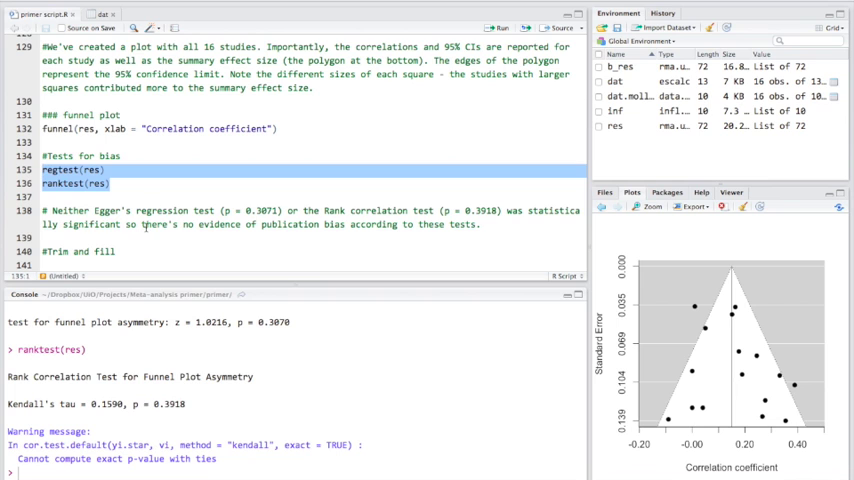
pyautogui.scroll(-3)
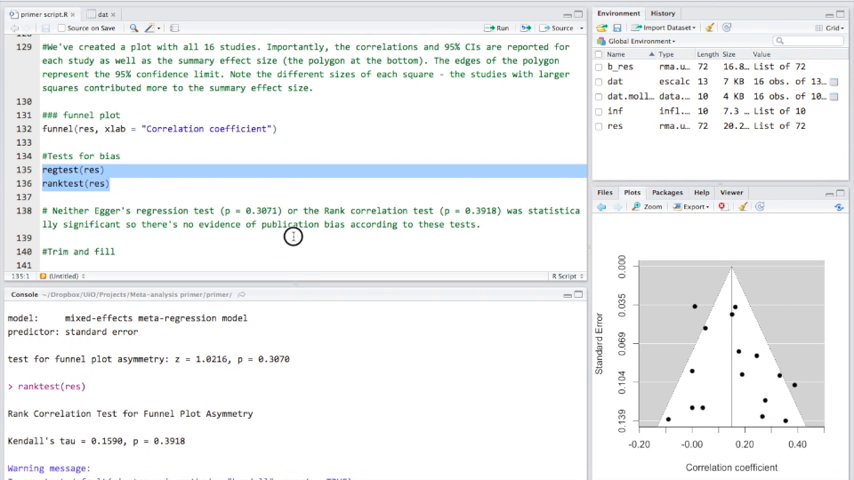
pyautogui.scroll(-3)
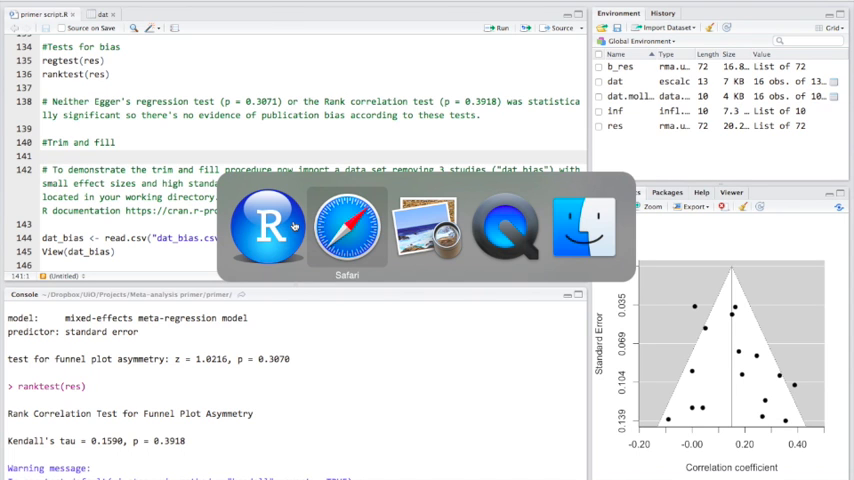
# Switch to Safari and go up to the corr_meta repository's main page via the breadcrumb.
pyautogui.click(346, 224)
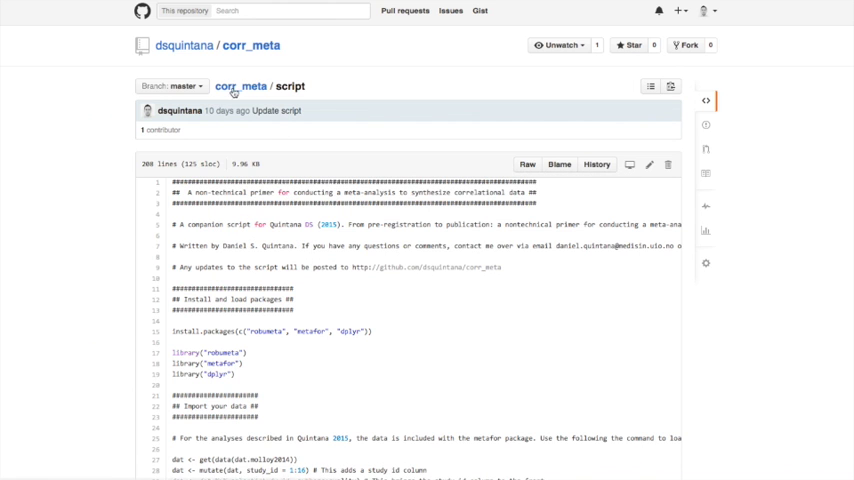
pyautogui.moveTo(250, 46)
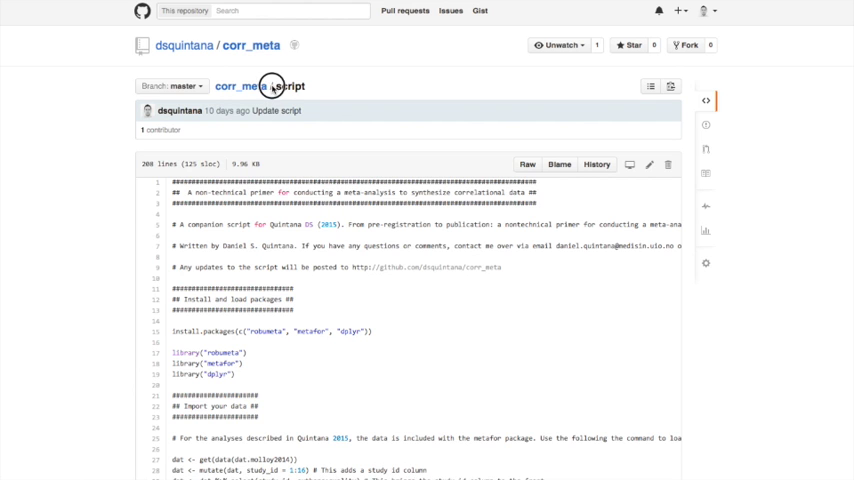
pyautogui.click(252, 44)
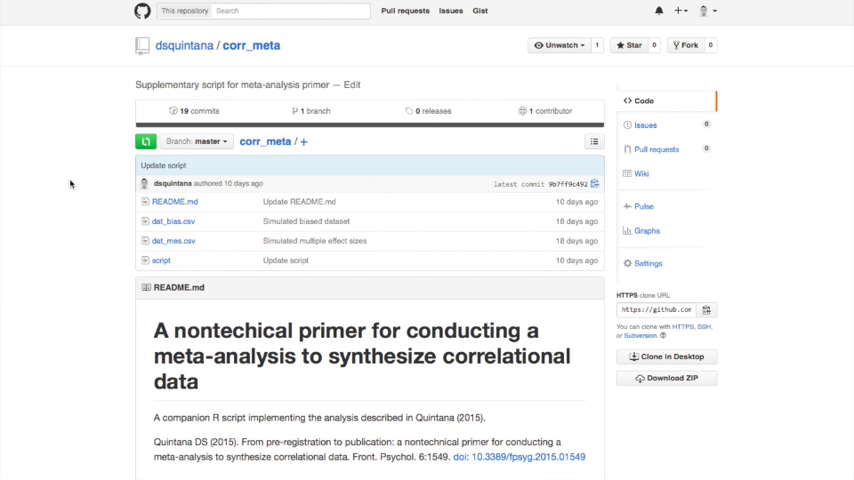
pyautogui.moveTo(180, 228)
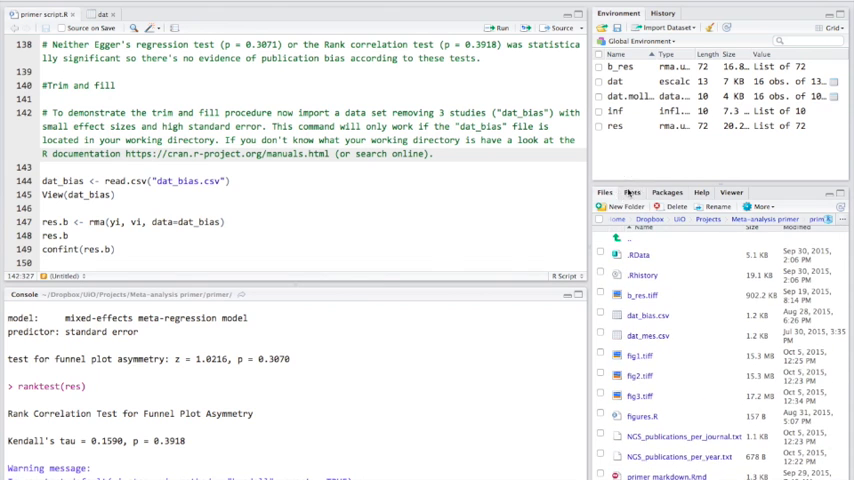
# Load dat_bias, refit it as res.b and run its funnel plot, regtest and ranktest showing asymmetry.
pyautogui.click(630, 192)
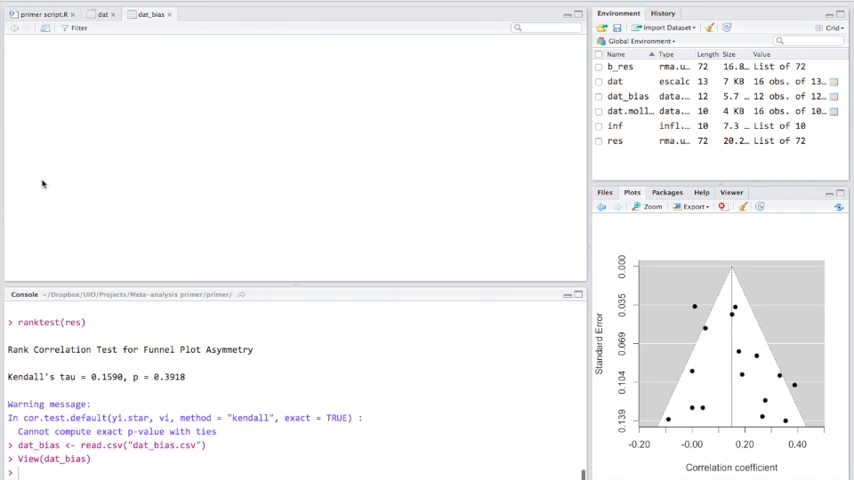
pyautogui.click(148, 14)
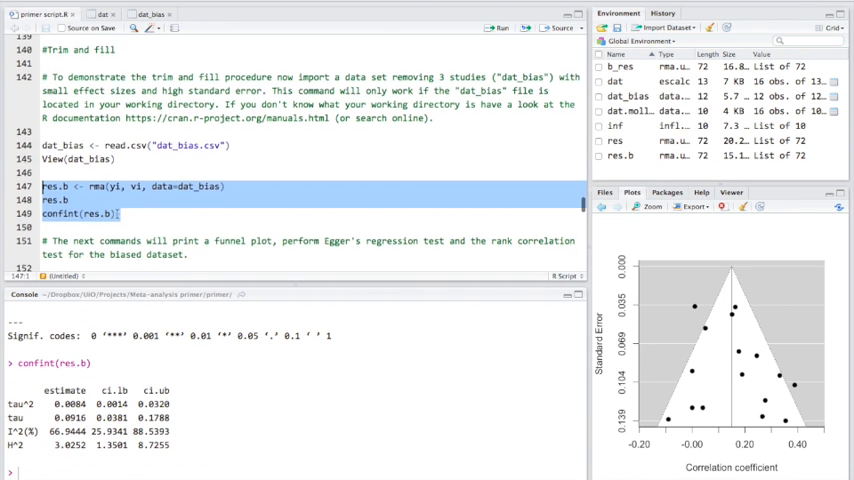
pyautogui.scroll(-3)
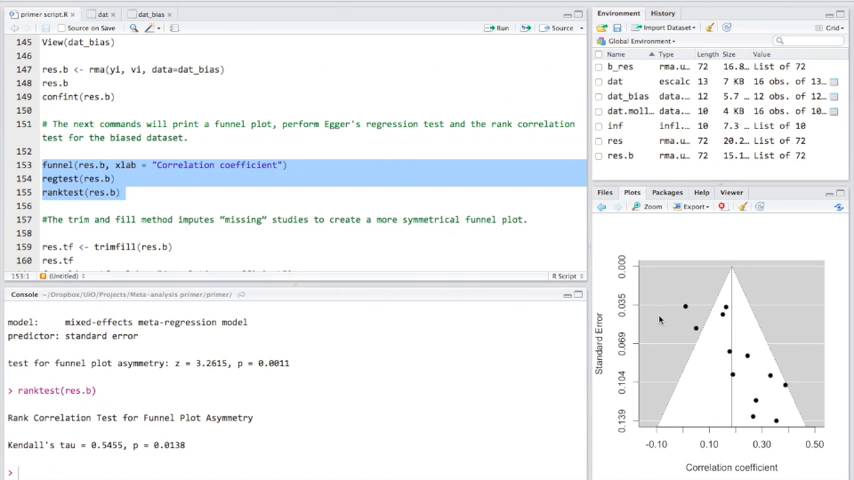
pyautogui.moveTo(568, 332)
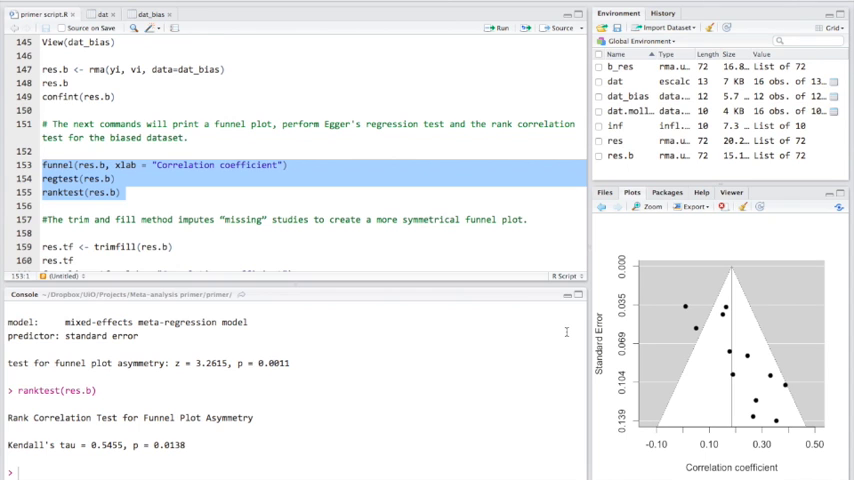
pyautogui.moveTo(682, 224)
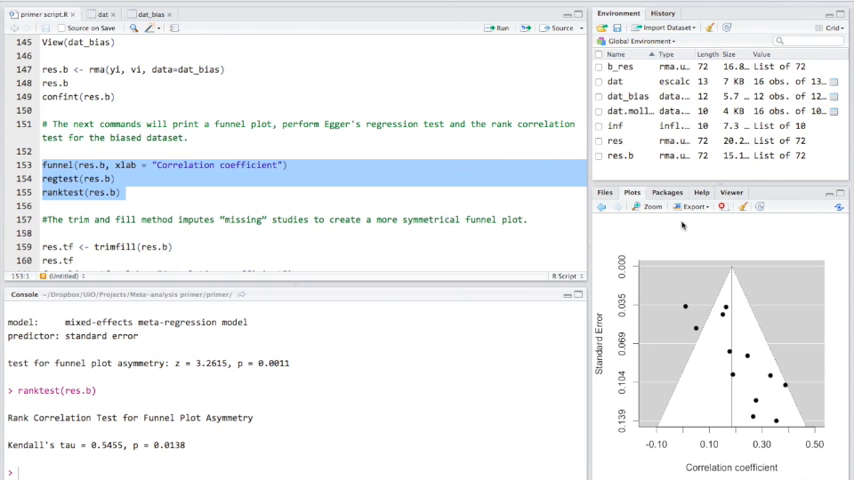
pyautogui.click(648, 206)
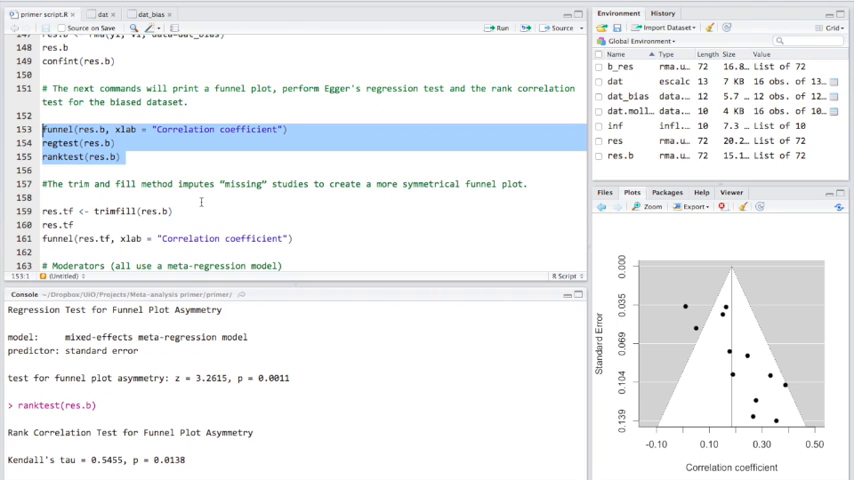
# Fit the trim-and-fill model res.tf and enlarge its funnel plot showing imputed studies.
pyautogui.scroll(-3)
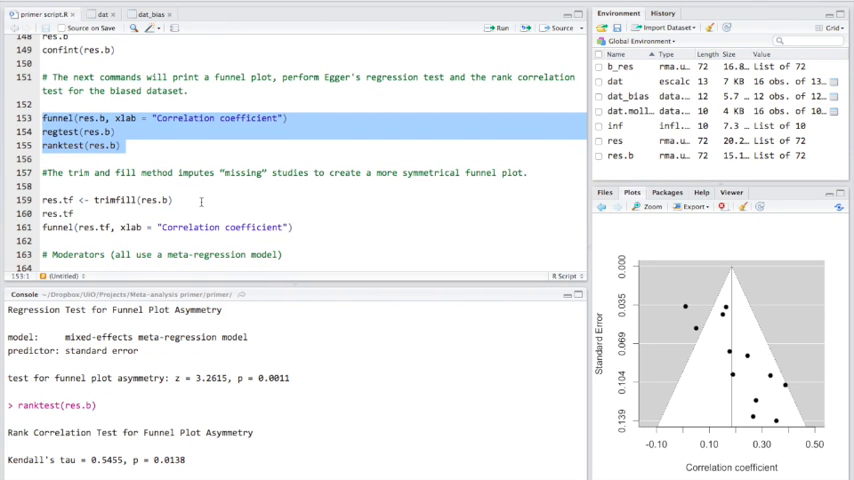
pyautogui.scroll(3)
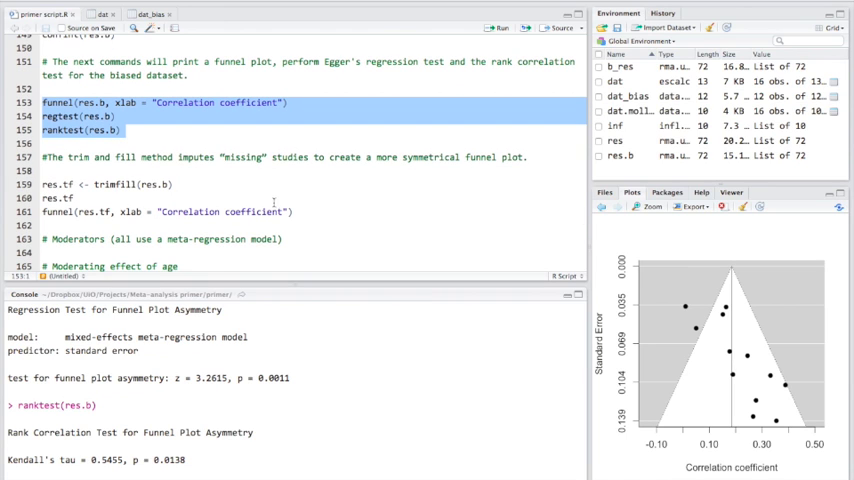
pyautogui.click(60, 184)
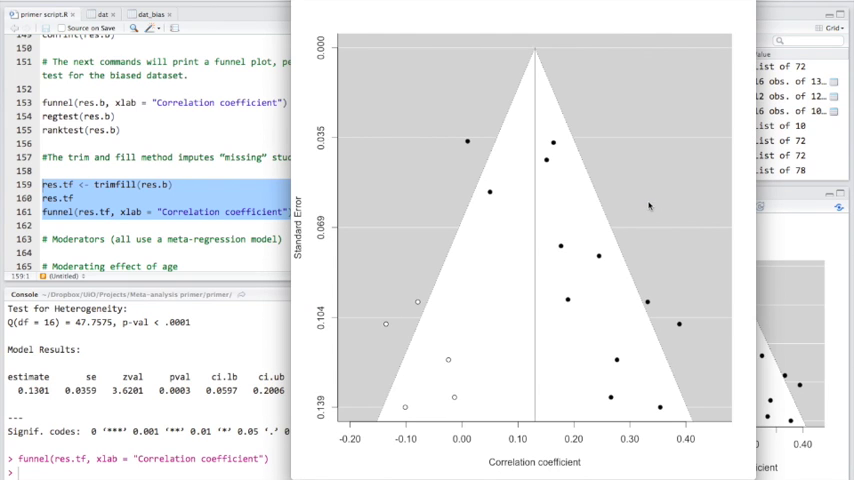
pyautogui.moveTo(424, 314)
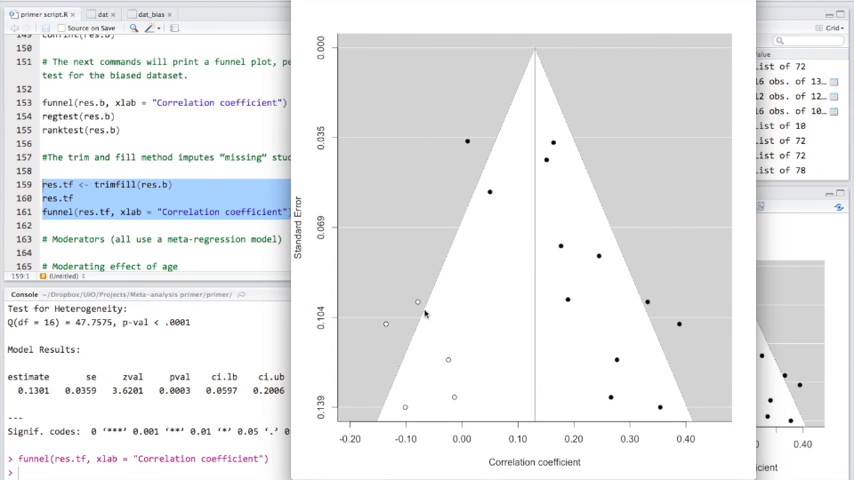
pyautogui.moveTo(432, 384)
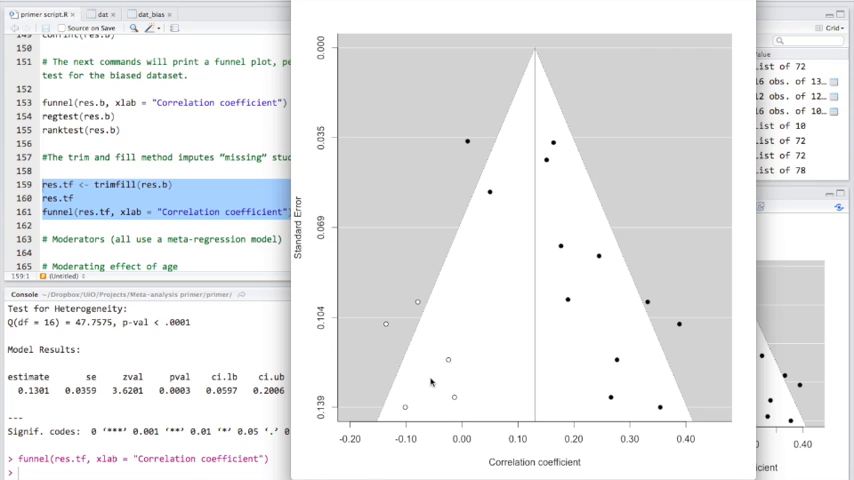
pyautogui.moveTo(492, 272)
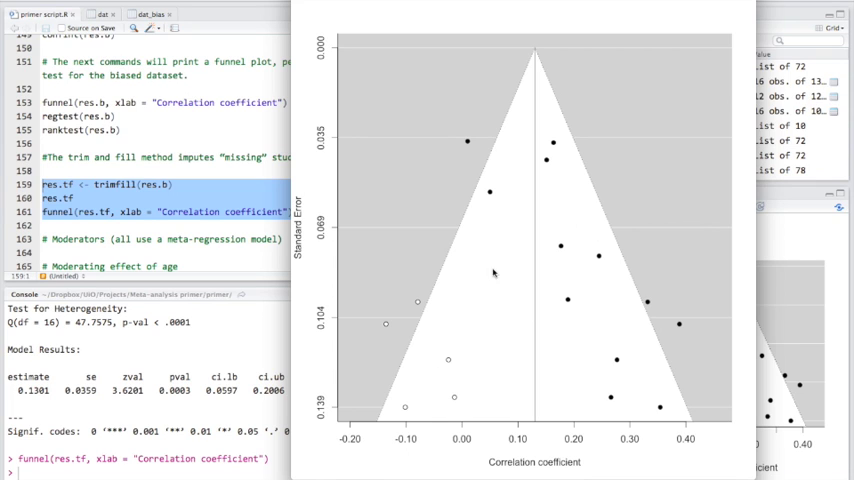
pyautogui.moveTo(552, 288)
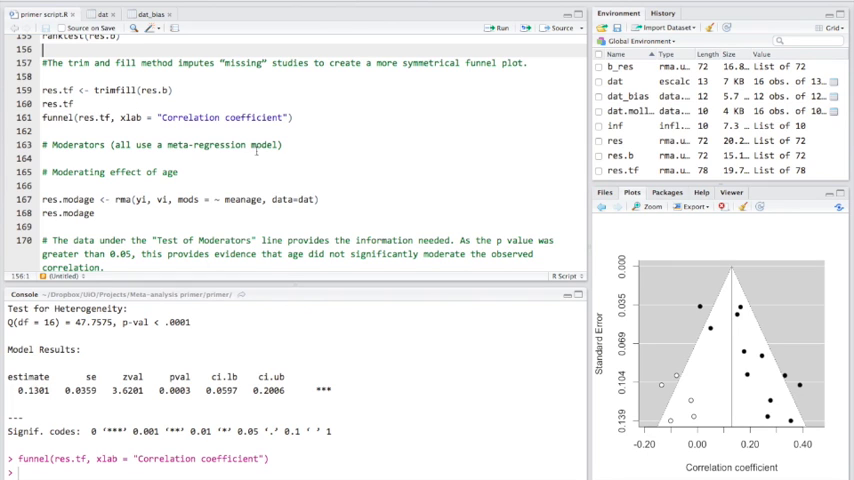
# Fit res.modage with mean age as moderator and scroll through its output (p = 0.232).
pyautogui.scroll(-3)
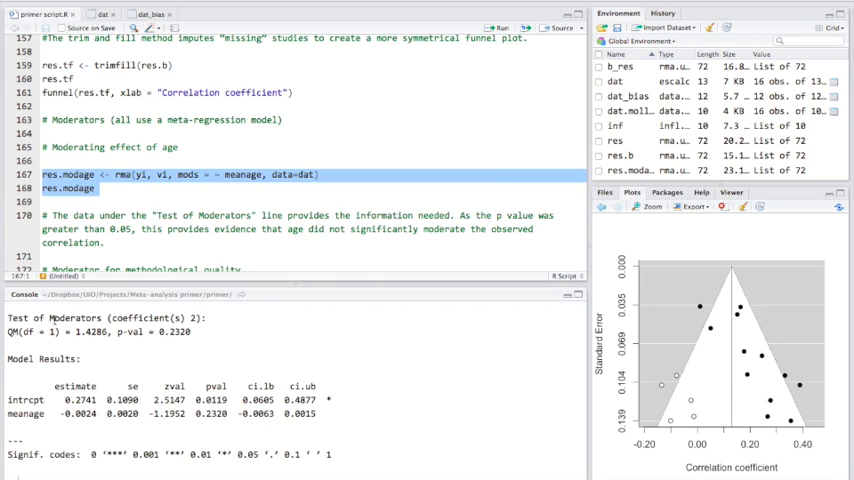
pyautogui.scroll(-3)
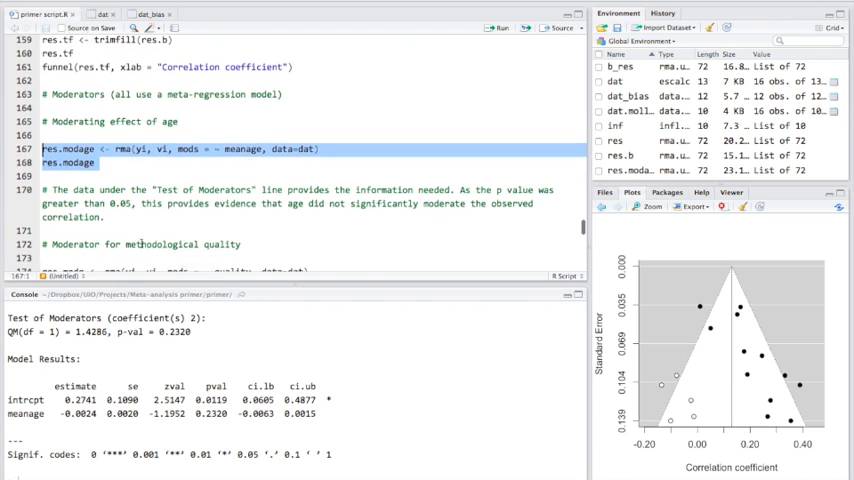
pyautogui.scroll(-3)
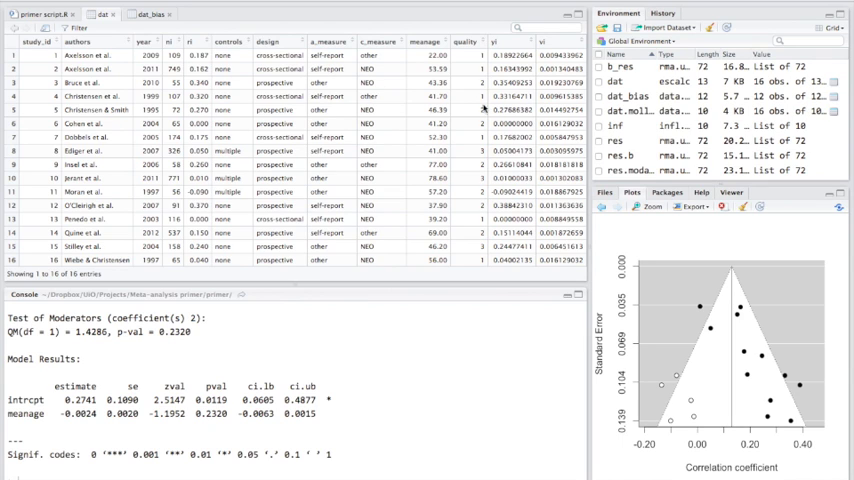
pyautogui.moveTo(470, 96)
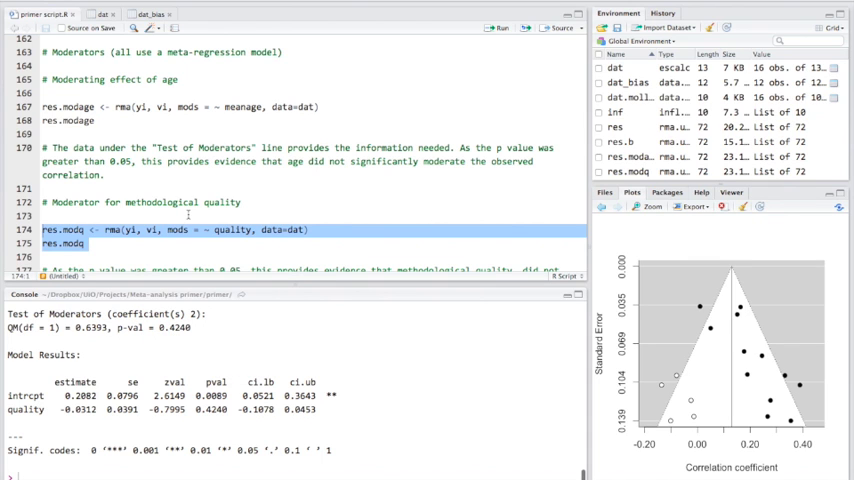
# Fit res.modq with methodological quality as moderator (p = 0.424) and return to the script.
pyautogui.scroll(-3)
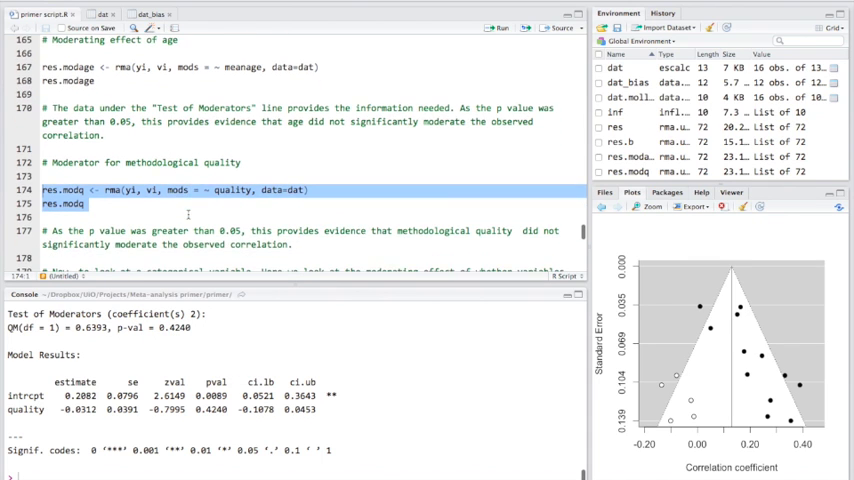
pyautogui.scroll(-3)
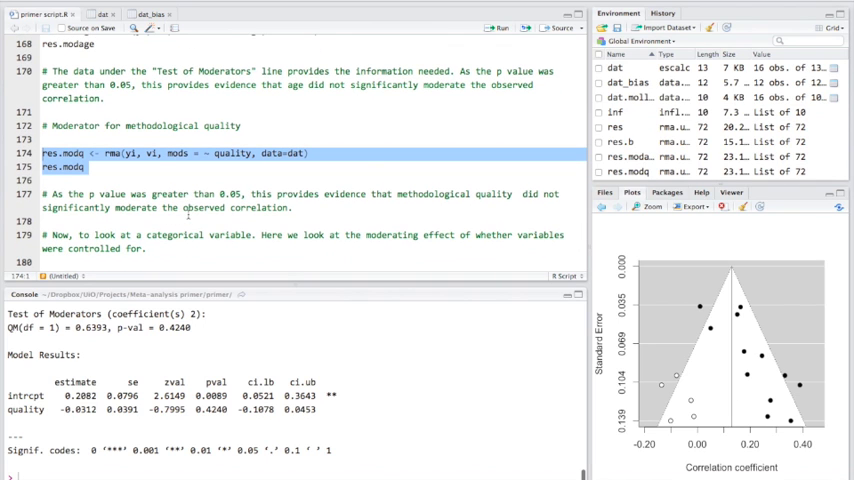
pyautogui.scroll(-3)
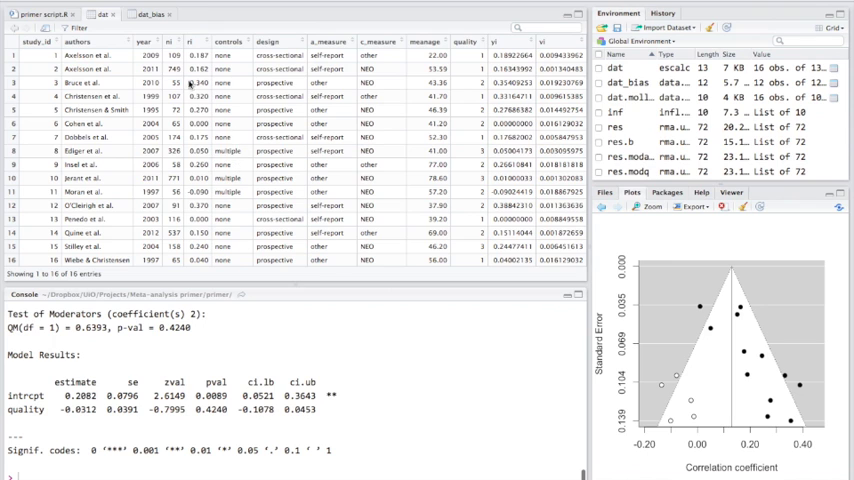
pyautogui.click(40, 12)
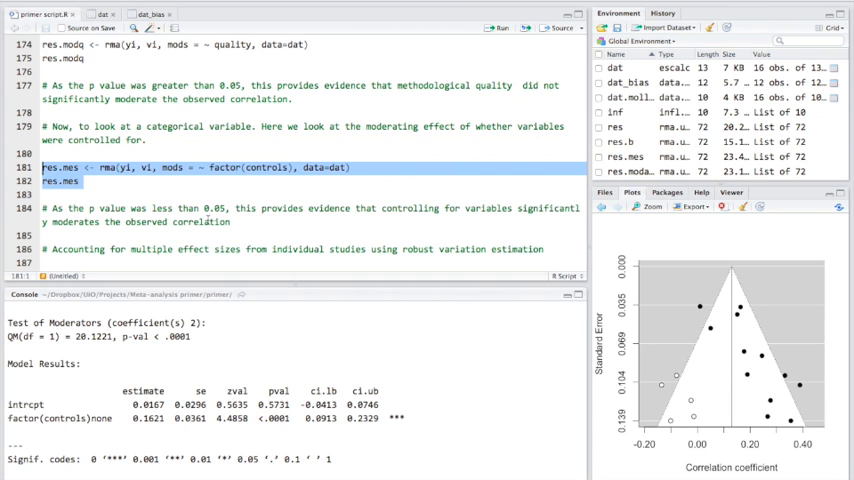
# Fit res.mes with factor(controls) as moderator and review its significant result (p < .0001).
pyautogui.scroll(-3)
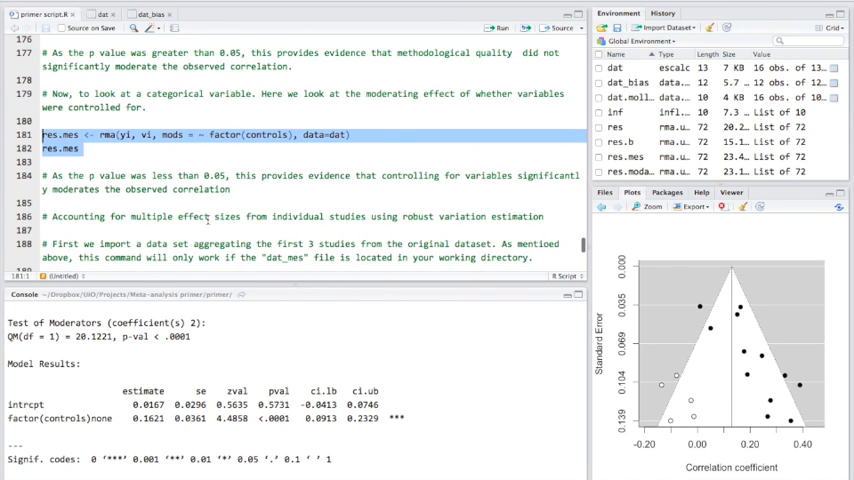
pyautogui.scroll(-3)
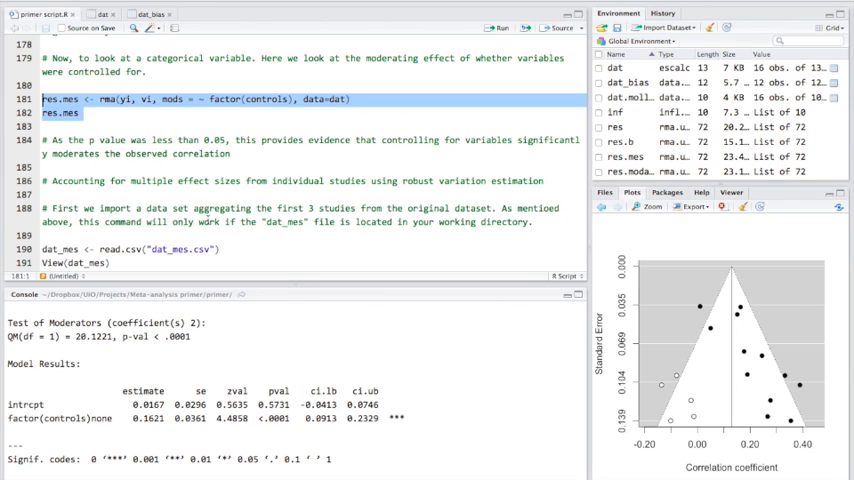
pyautogui.scroll(-3)
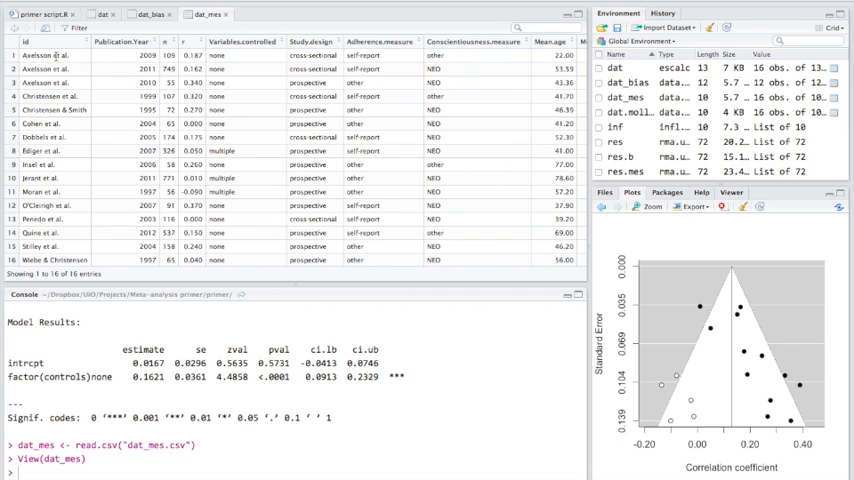
pyautogui.moveTo(60, 68)
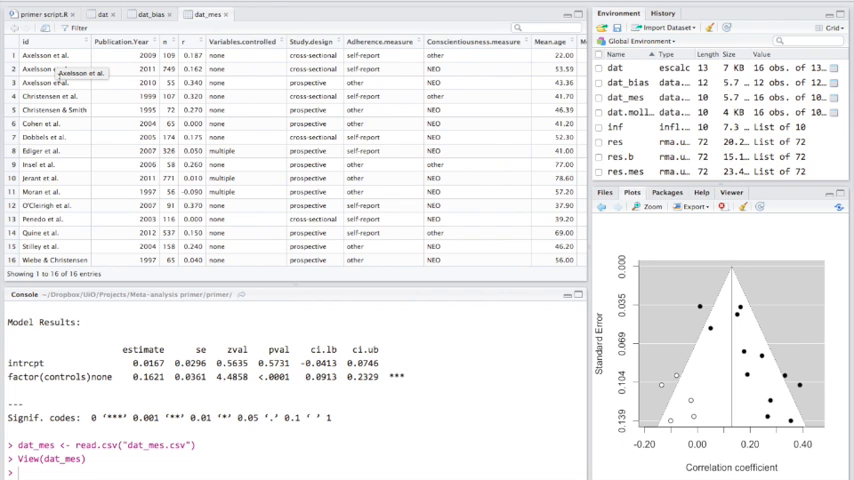
pyautogui.moveTo(84, 96)
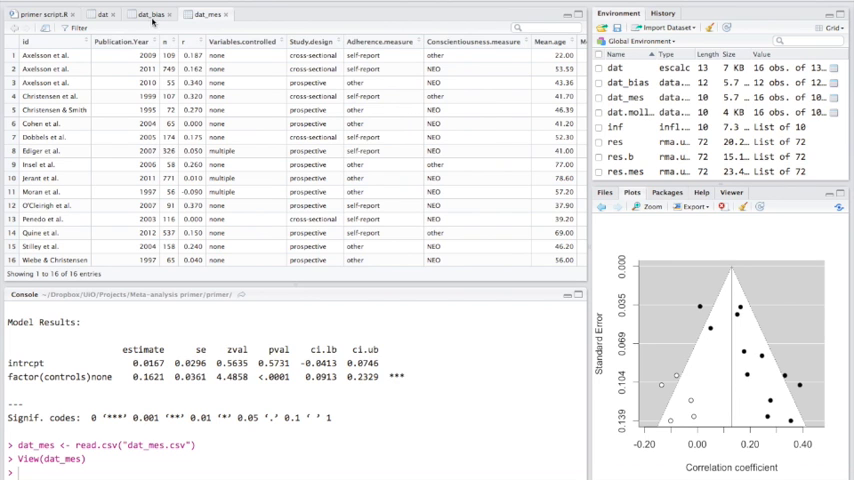
# Load dat_mes from dat_mes.csv, view its table and return to the script.
pyautogui.click(40, 12)
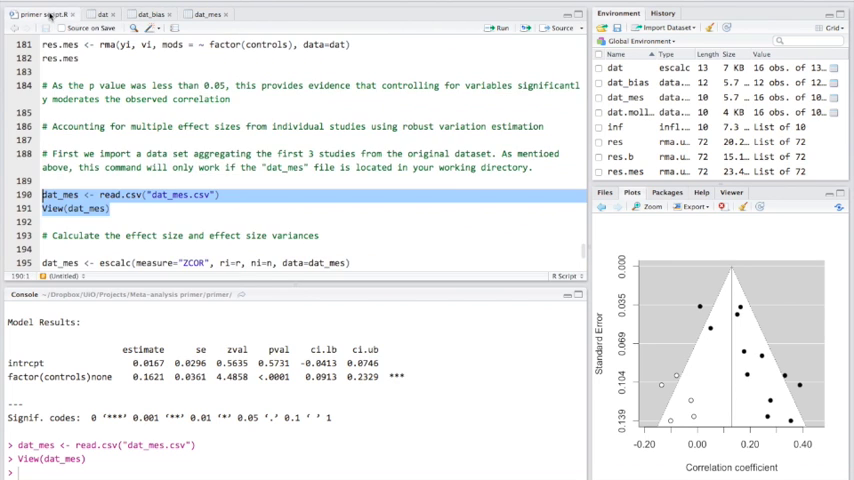
pyautogui.scroll(-3)
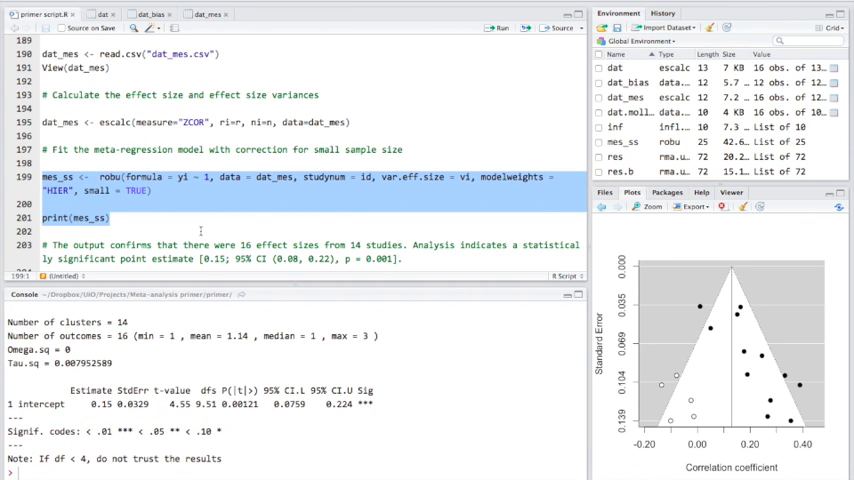
# Compute effect sizes with escalc and fit the robu model mes_ss with small = TRUE (estimate 0.15).
pyautogui.scroll(3)
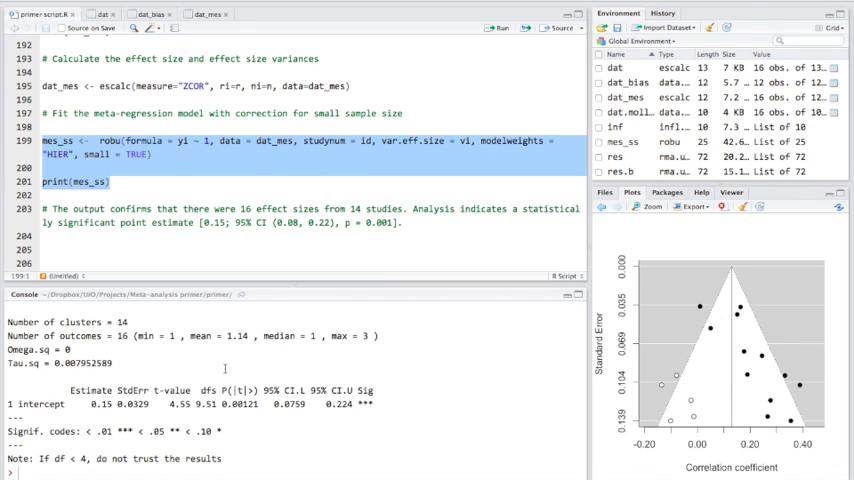
pyautogui.scroll(3)
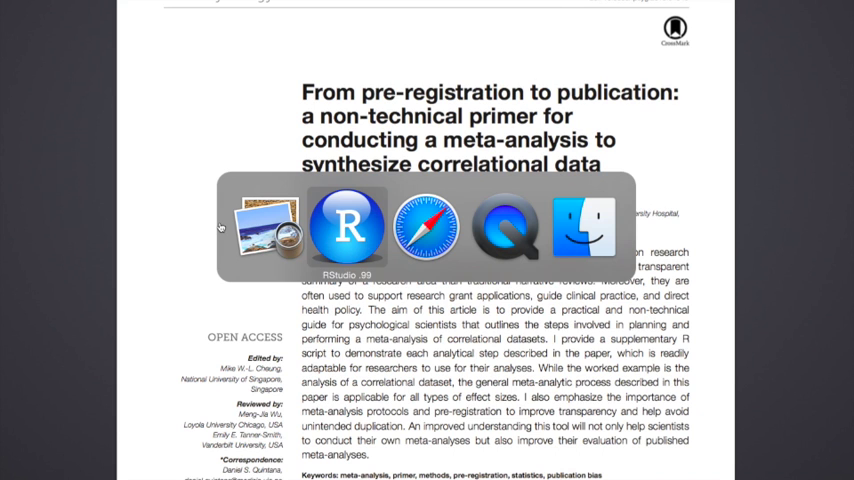
# Switch to the browser showing the GitHub corr_meta repository page.
pyautogui.click(428, 224)
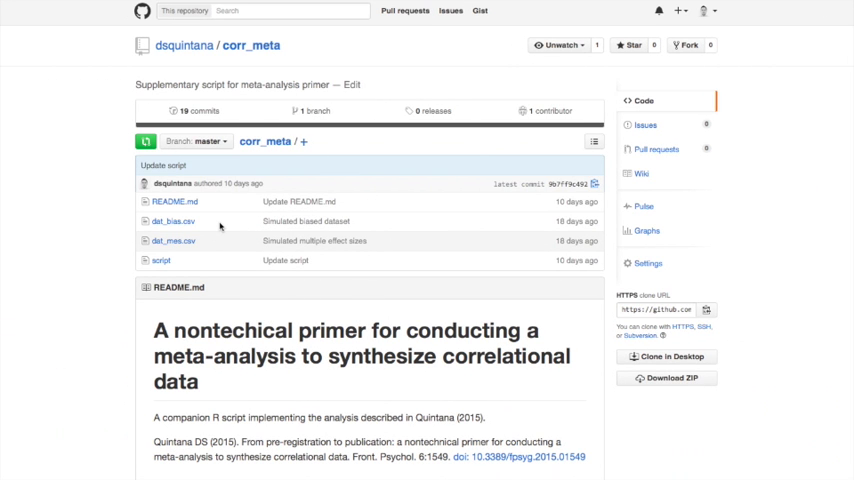